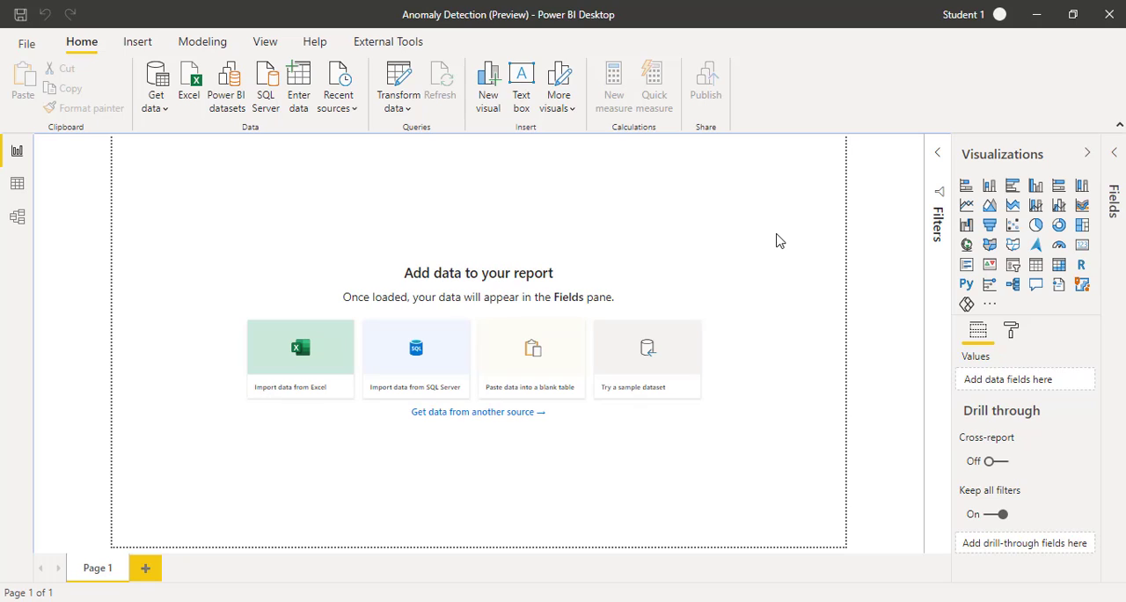
pyautogui.moveTo(581, 395)
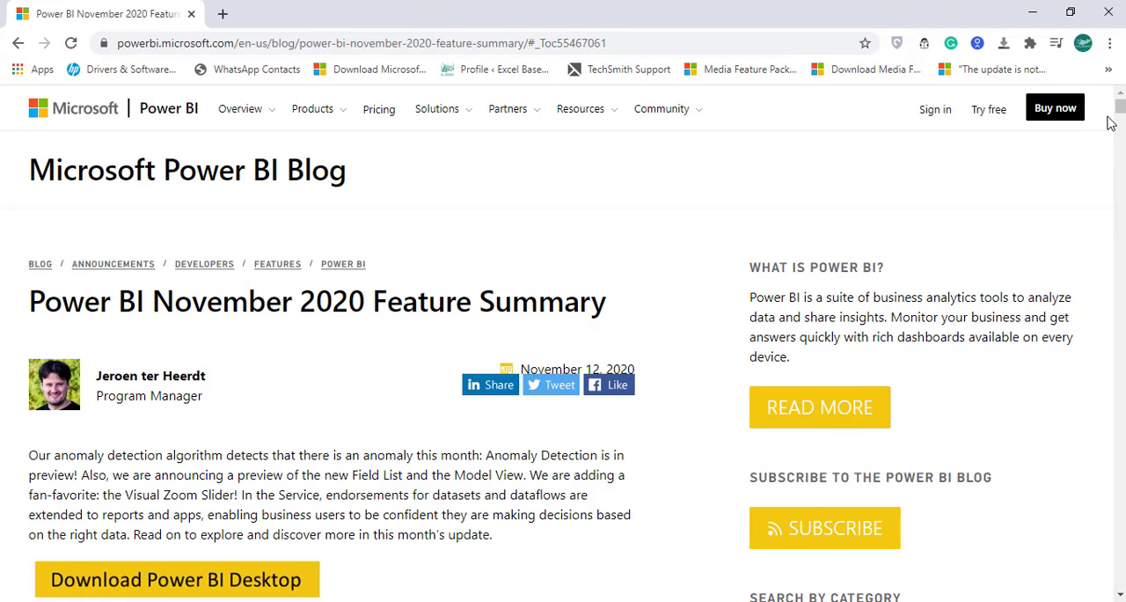
# Step: Scroll the blog post down past the November 2020 update list to the Anomaly Detection section
pyautogui.scroll(-3)
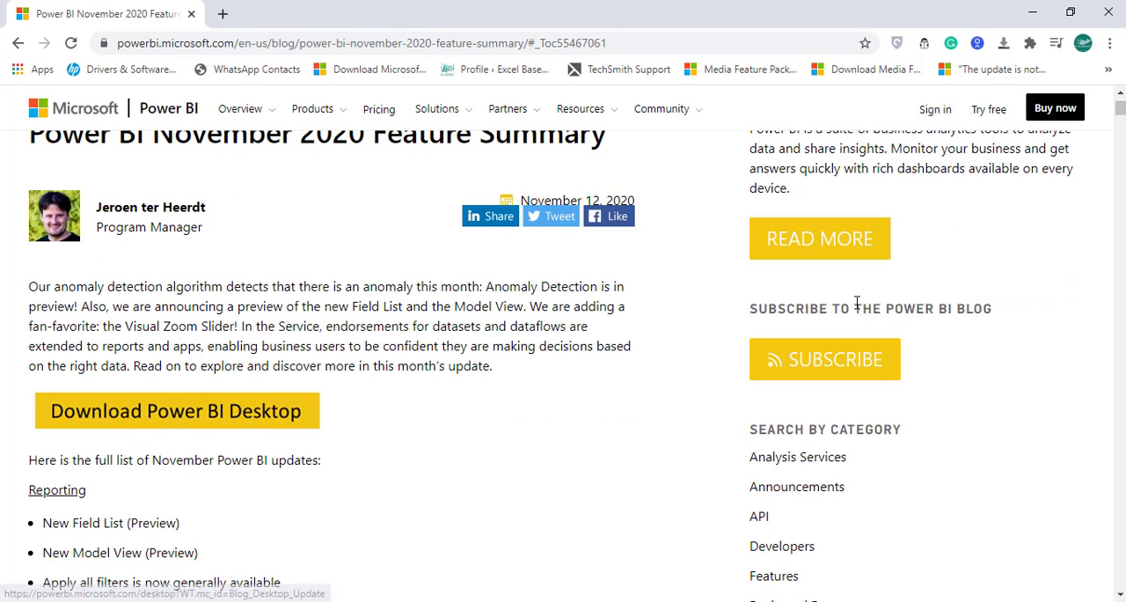
pyautogui.scroll(-3)
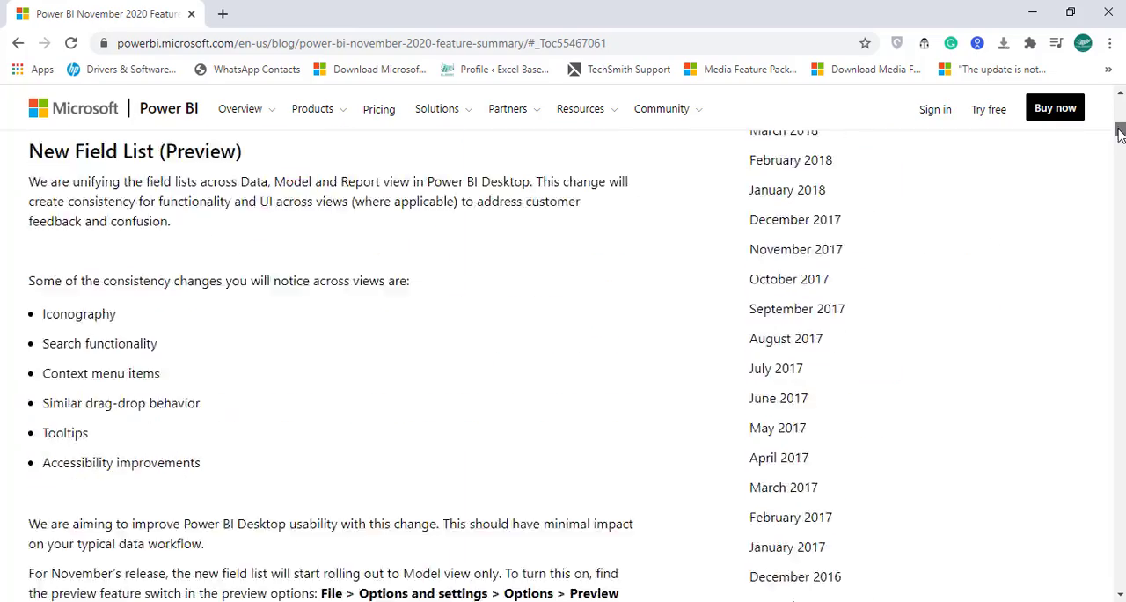
pyautogui.scroll(-3)
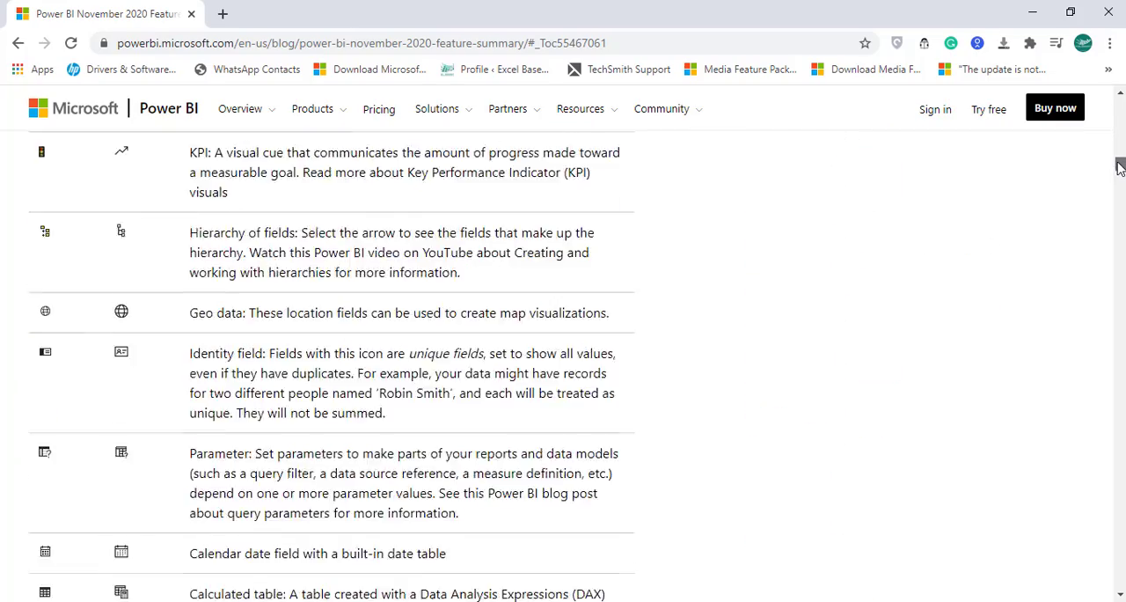
pyautogui.scroll(-3)
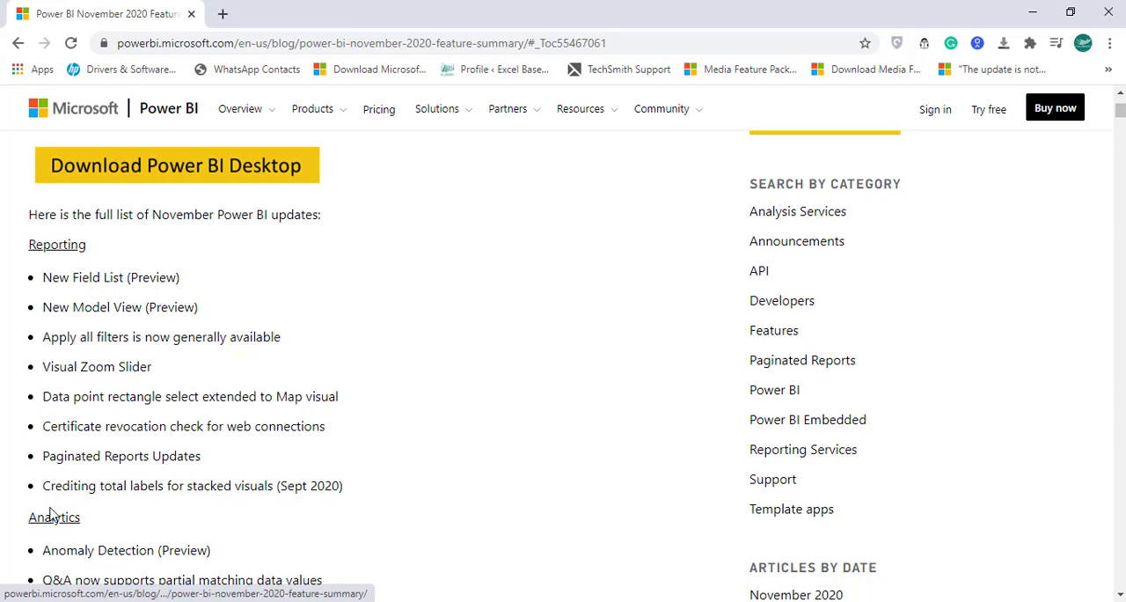
pyautogui.scroll(-3)
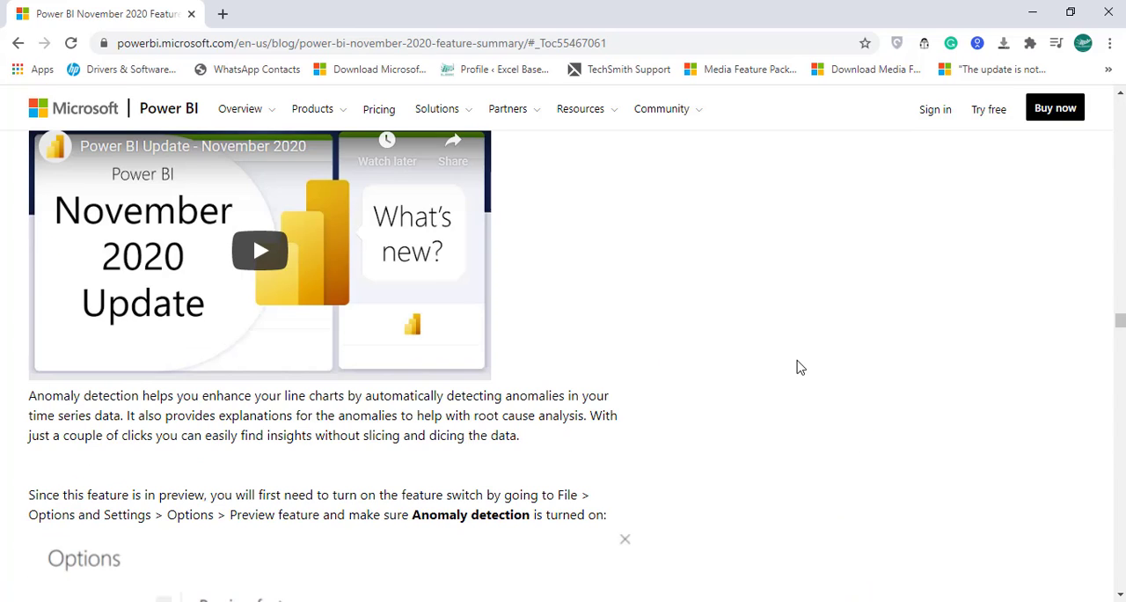
pyautogui.moveTo(849, 341)
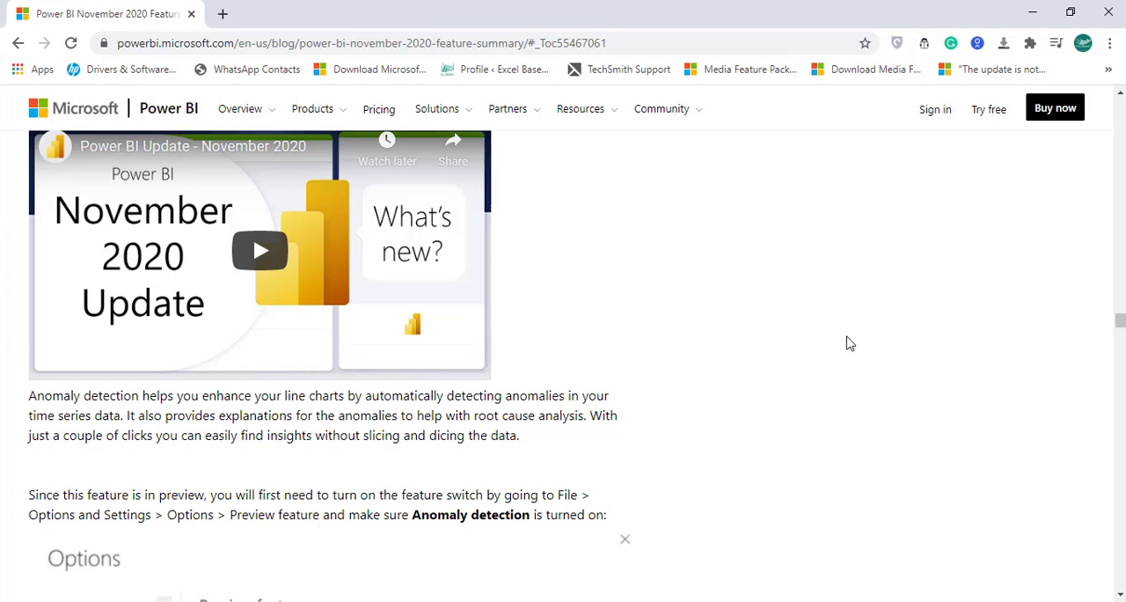
# Step: Scroll past the preview-features screenshot to the Revenue over time anomaly example chart
pyautogui.scroll(-3)
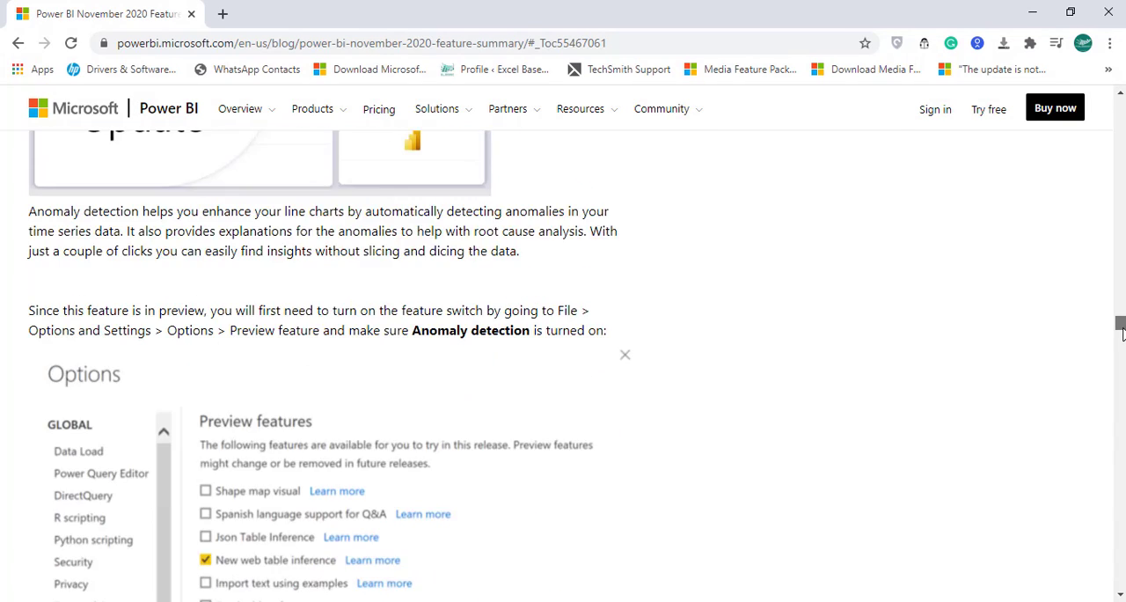
pyautogui.scroll(-3)
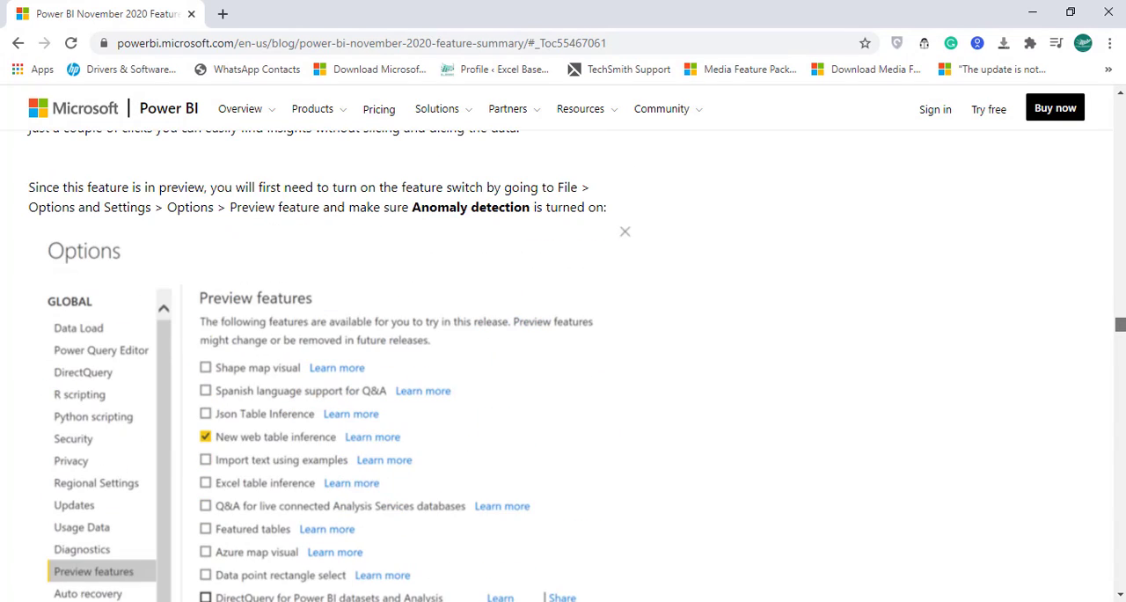
pyautogui.moveTo(387, 323)
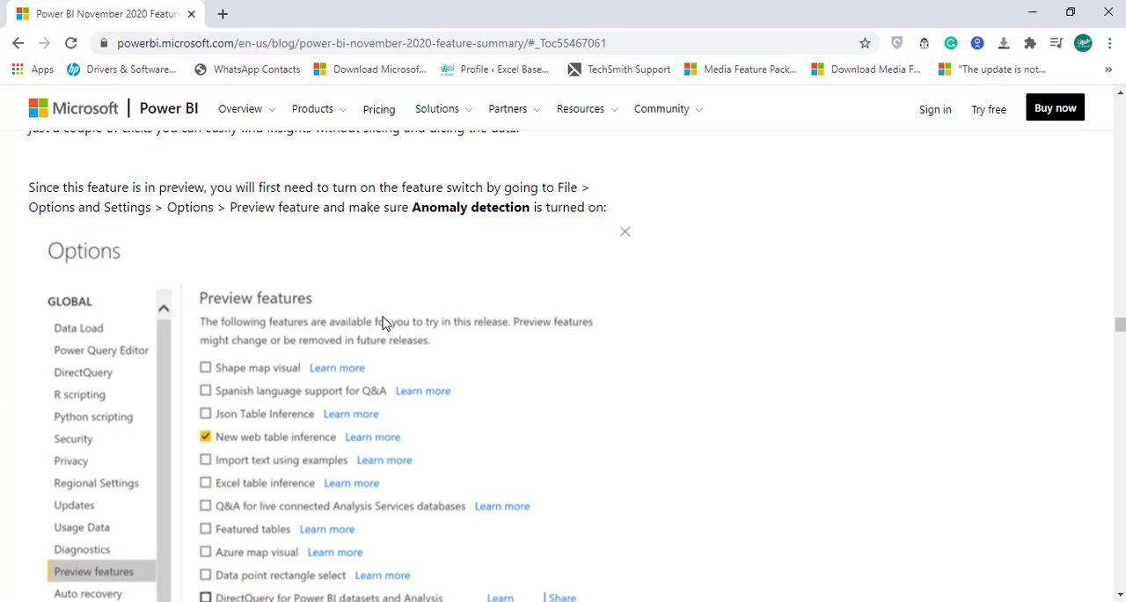
pyautogui.moveTo(1117, 327)
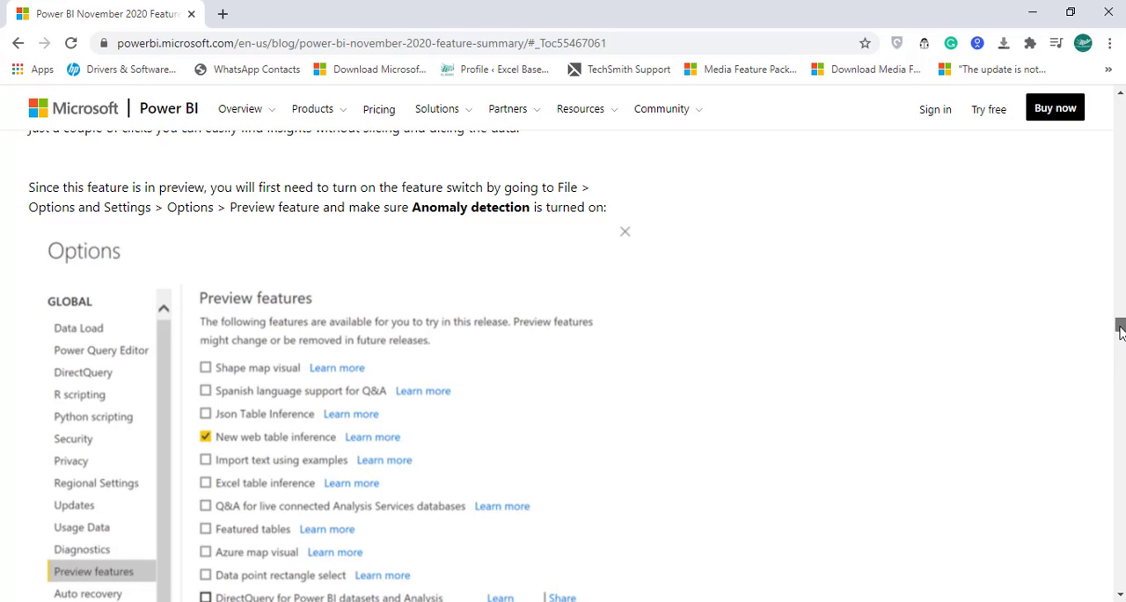
pyautogui.scroll(-3)
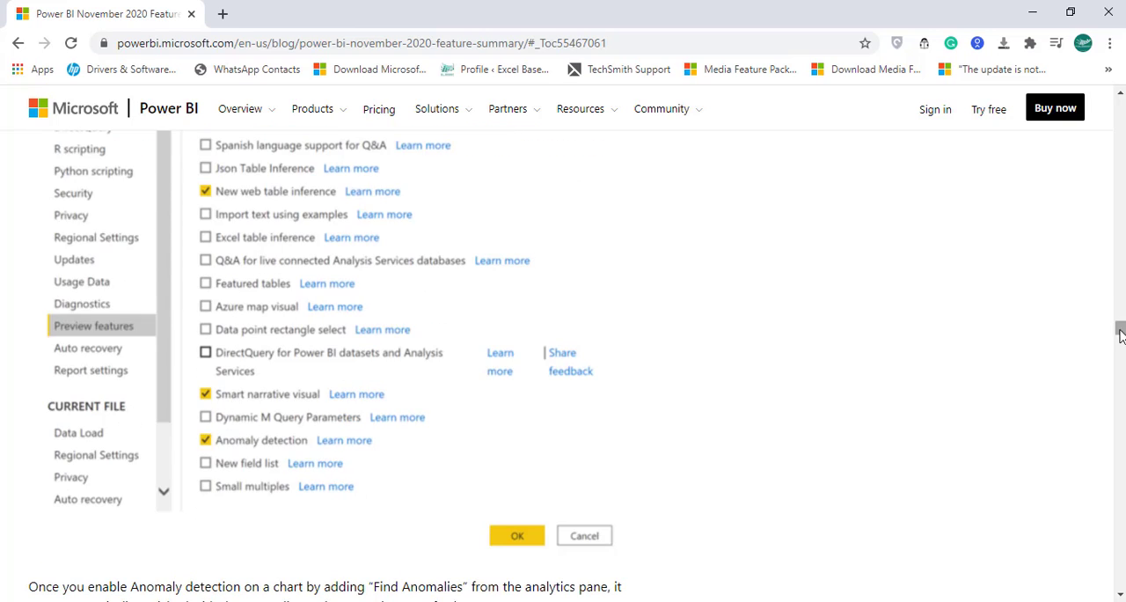
pyautogui.moveTo(137, 338)
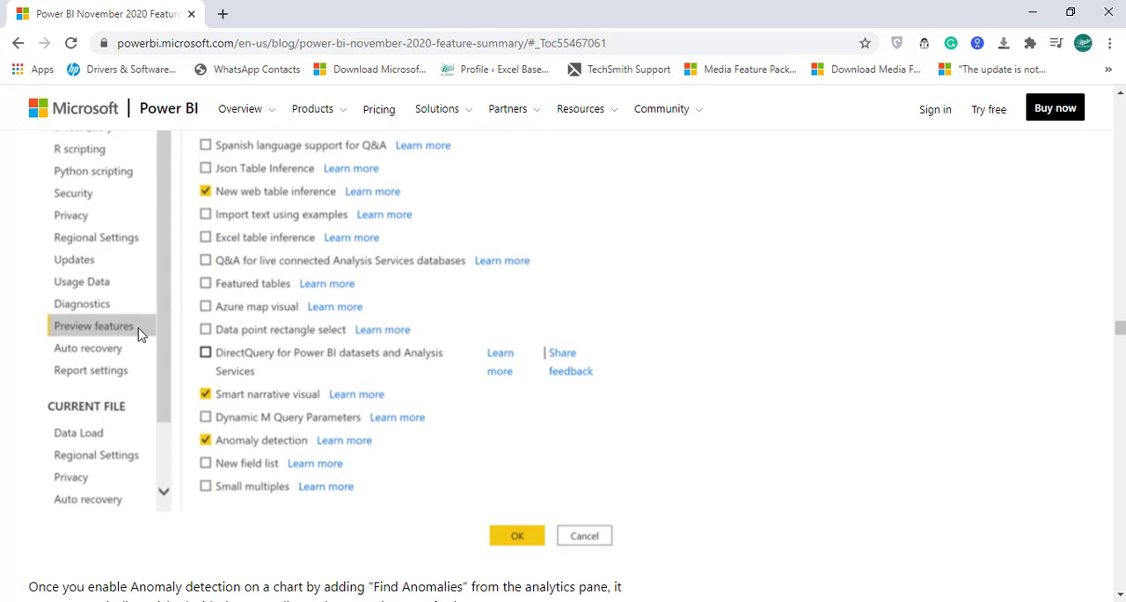
pyautogui.moveTo(204, 457)
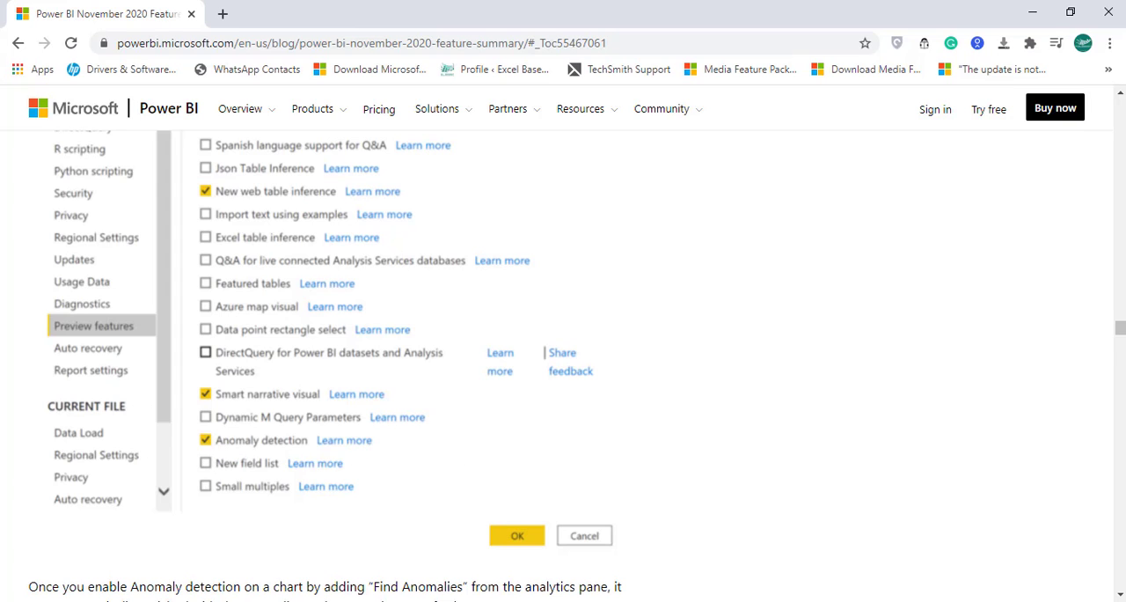
pyautogui.scroll(-3)
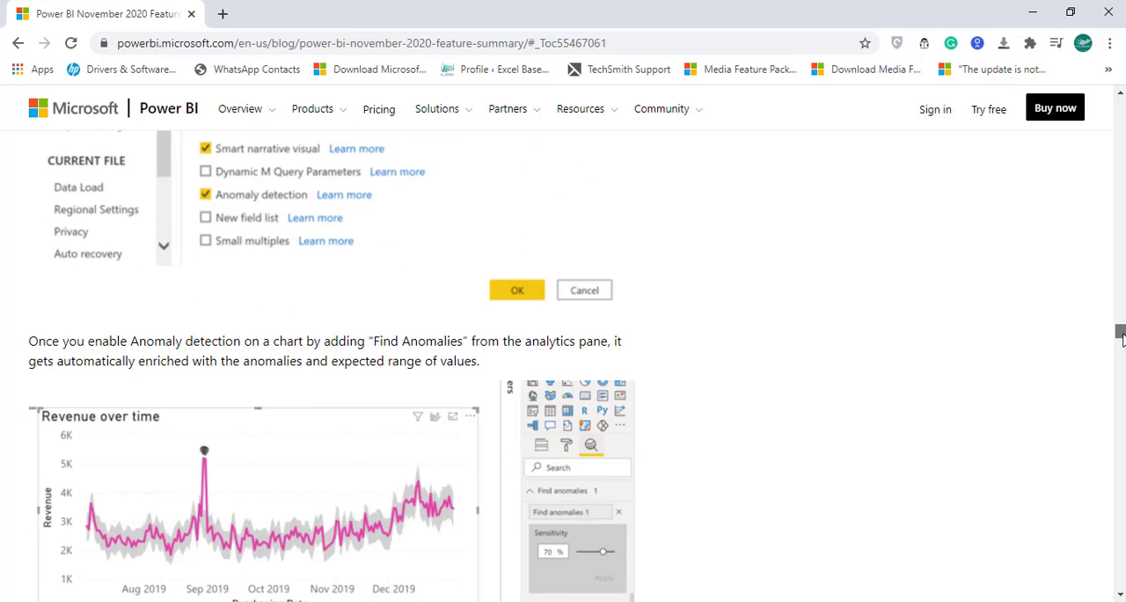
pyautogui.scroll(-3)
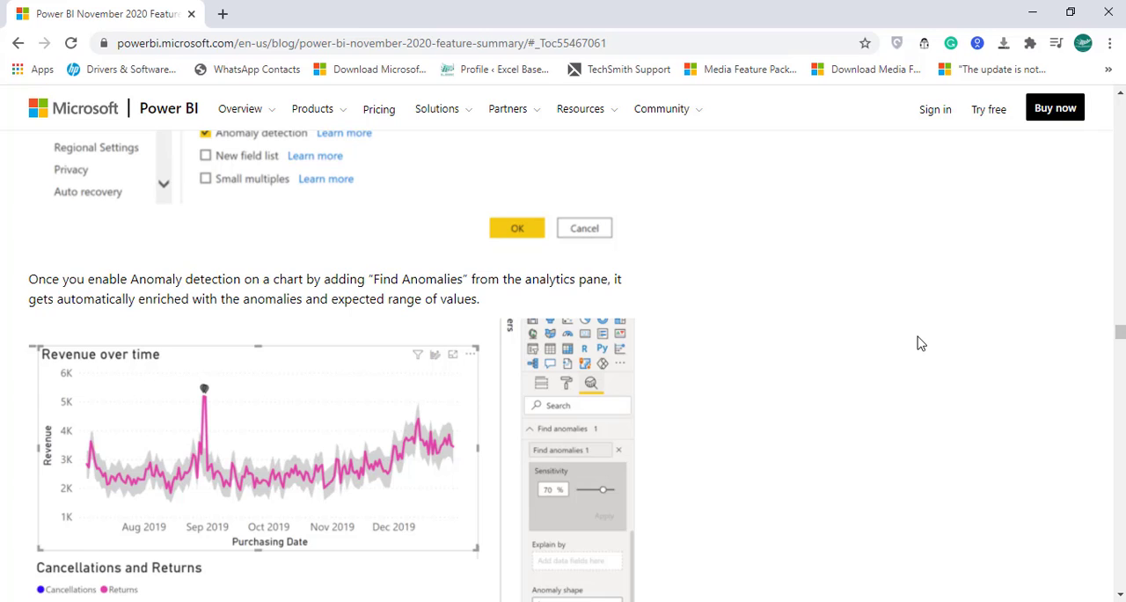
pyautogui.moveTo(607, 513)
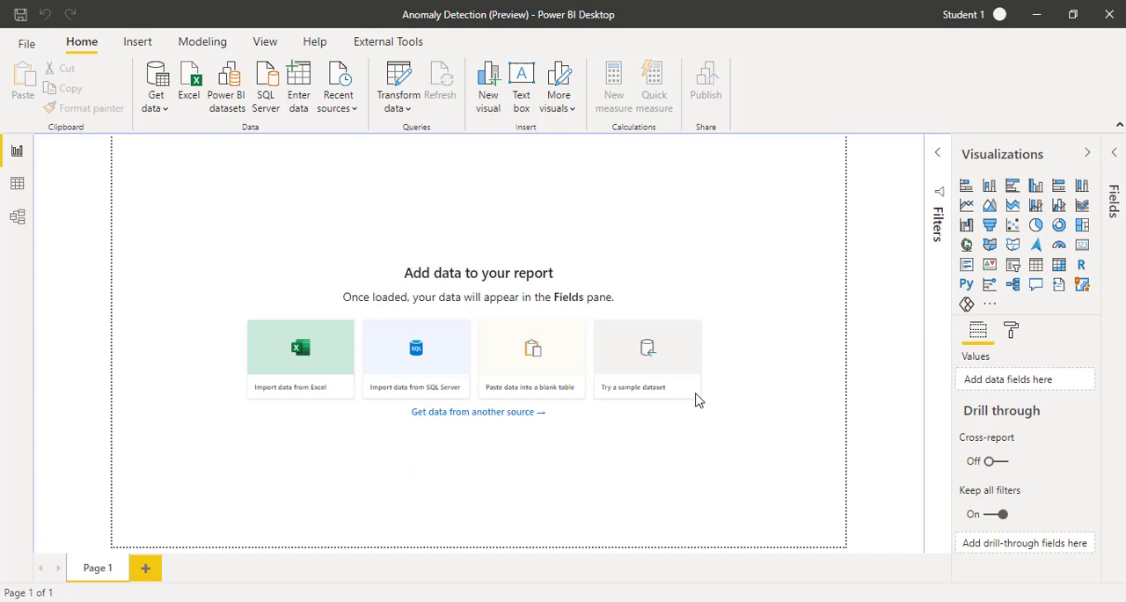
pyautogui.moveTo(862, 264)
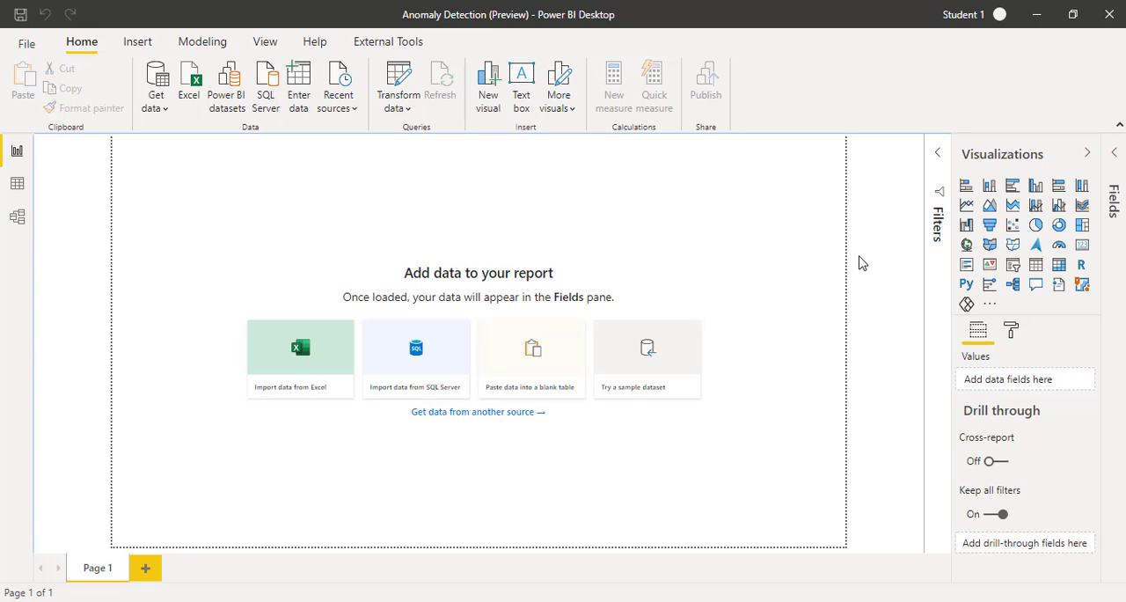
pyautogui.moveTo(799, 325)
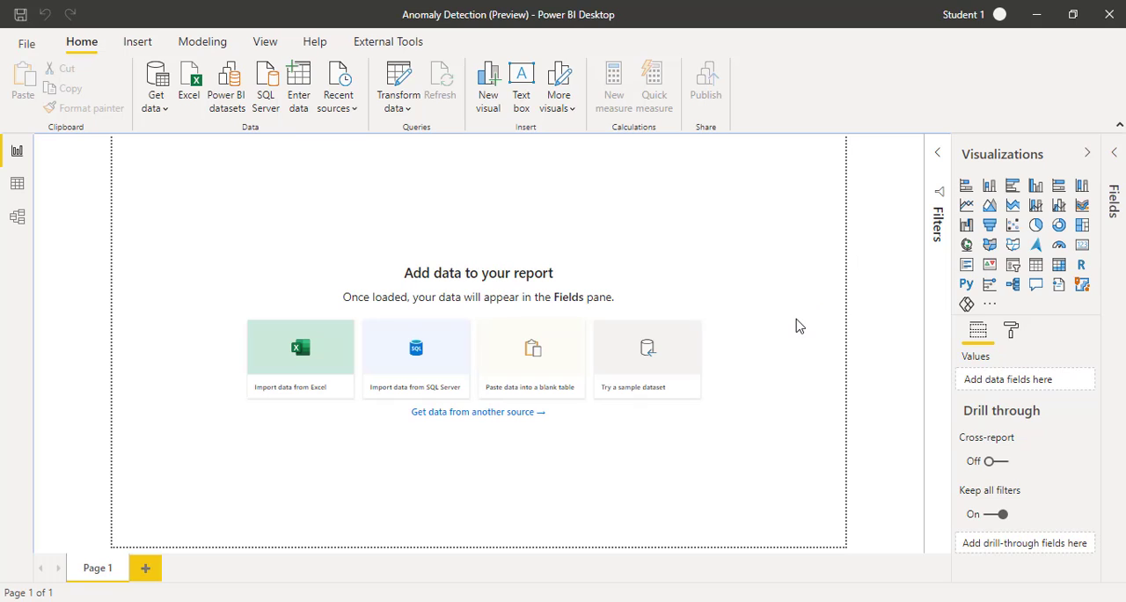
pyautogui.moveTo(669, 363)
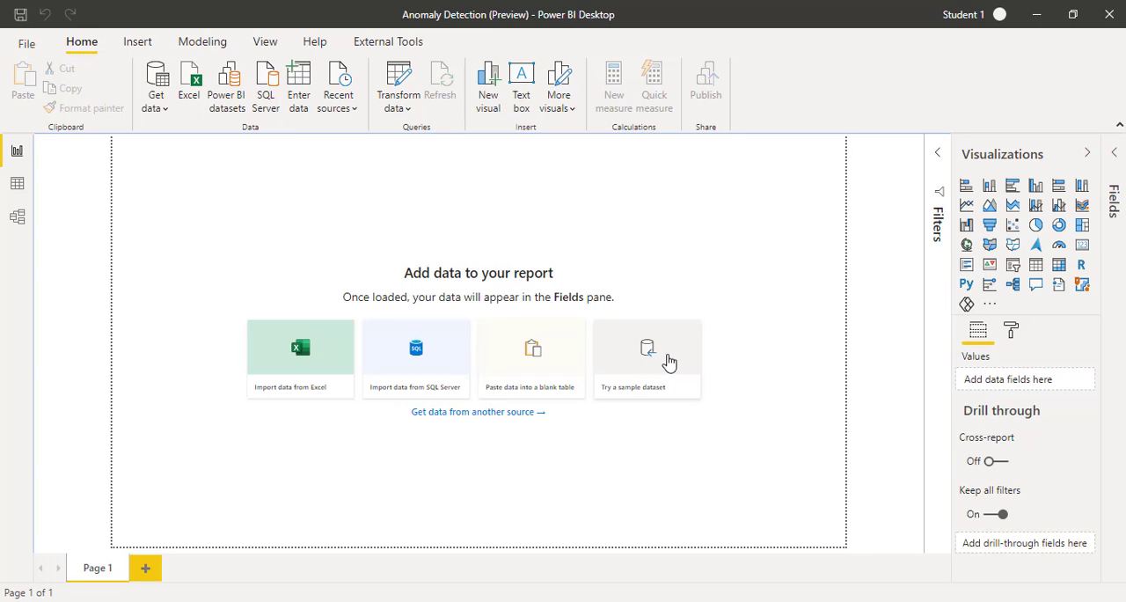
pyautogui.click(648, 359)
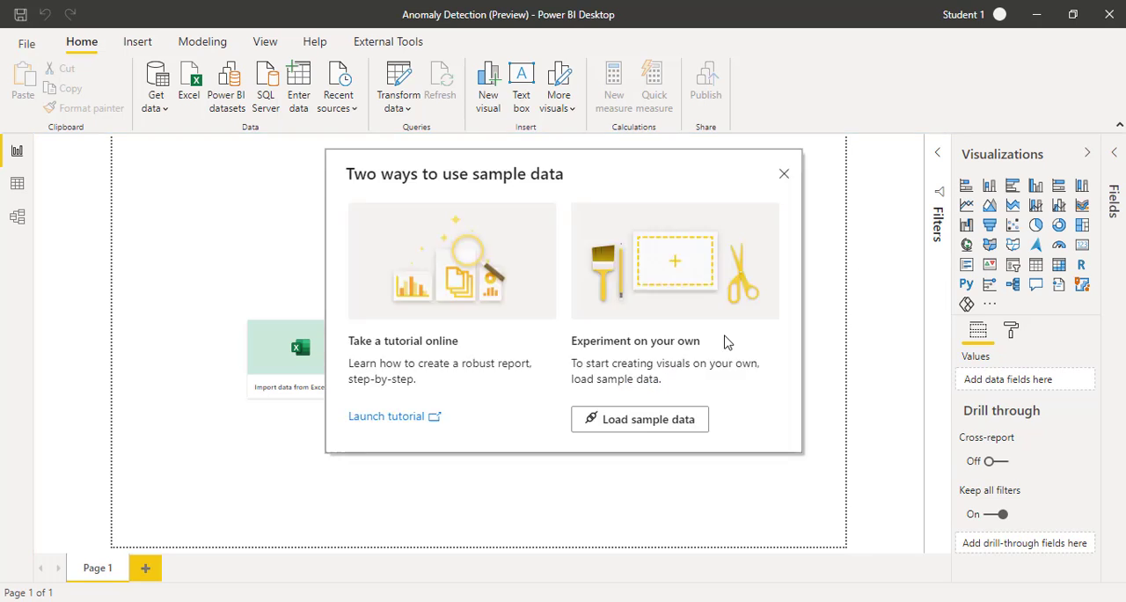
pyautogui.moveTo(639, 419)
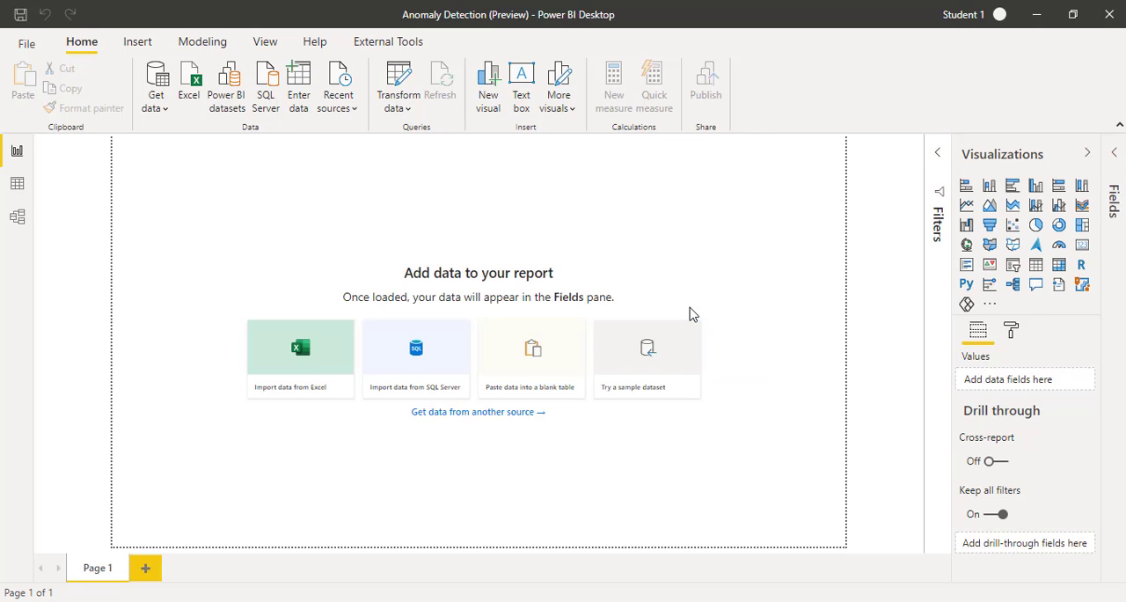
# Step: Import the financials table from Financial Sample.xlsx via Get data > Excel and load it
pyautogui.click(299, 348)
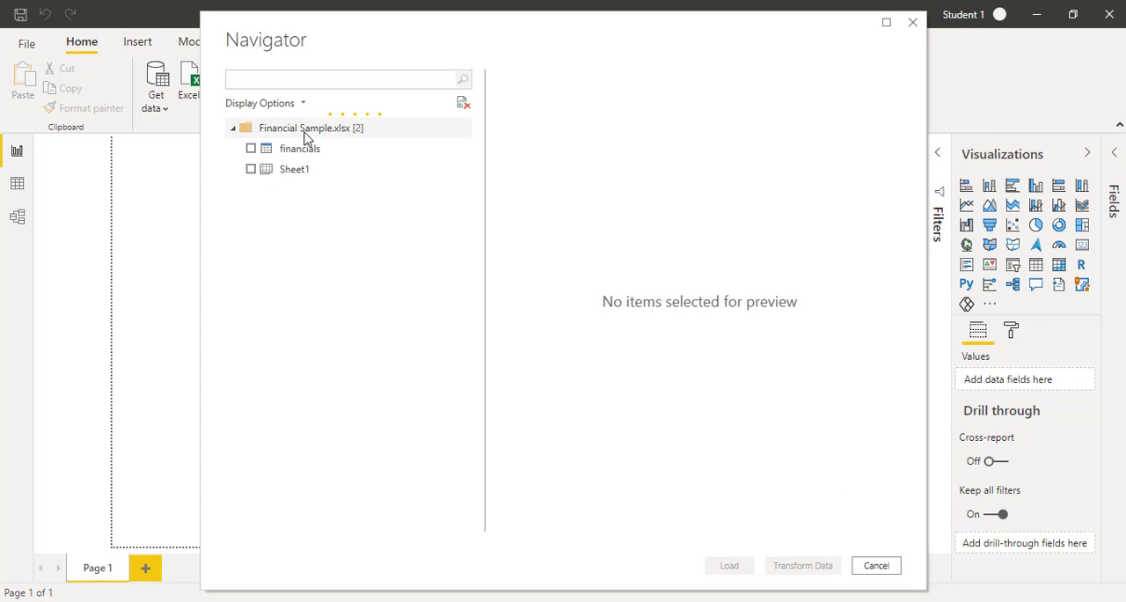
pyautogui.click(250, 147)
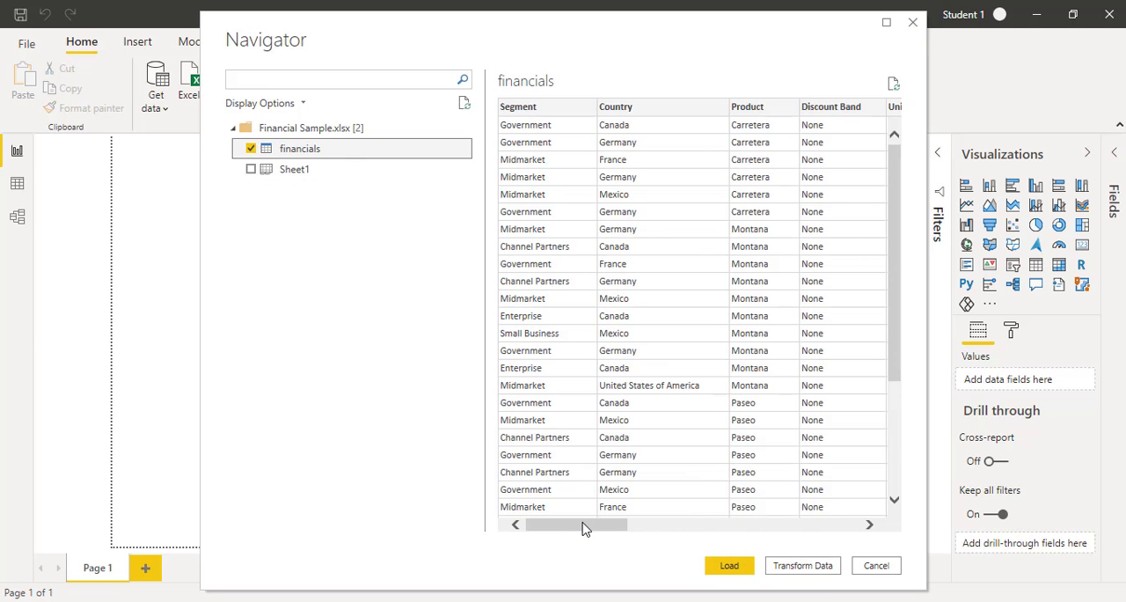
pyautogui.moveTo(578, 524); pyautogui.dragTo(655, 525)
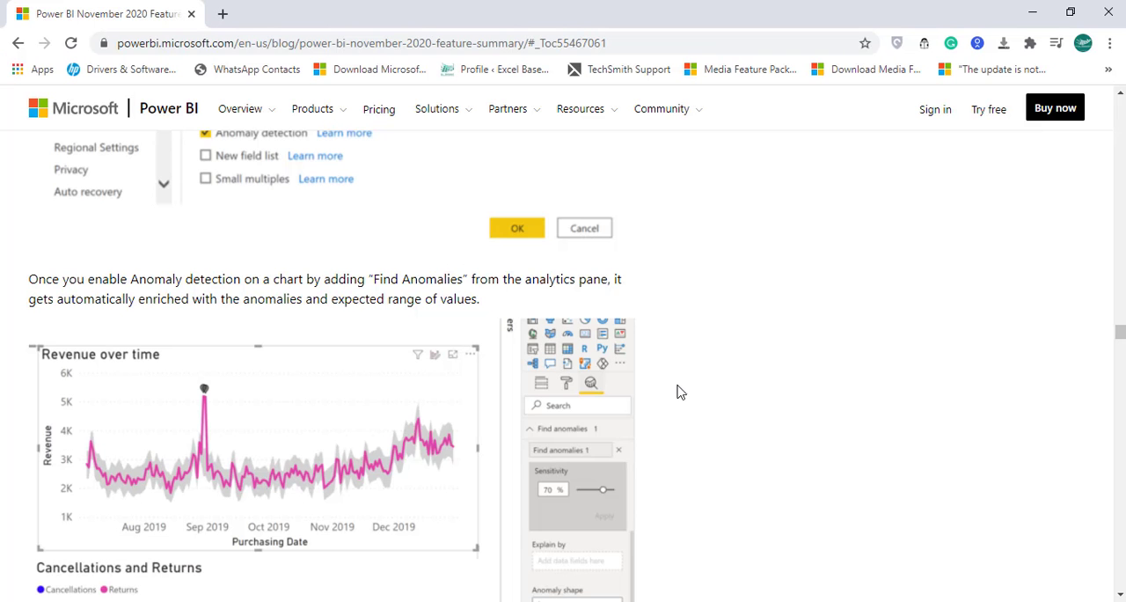
pyautogui.moveTo(705, 310)
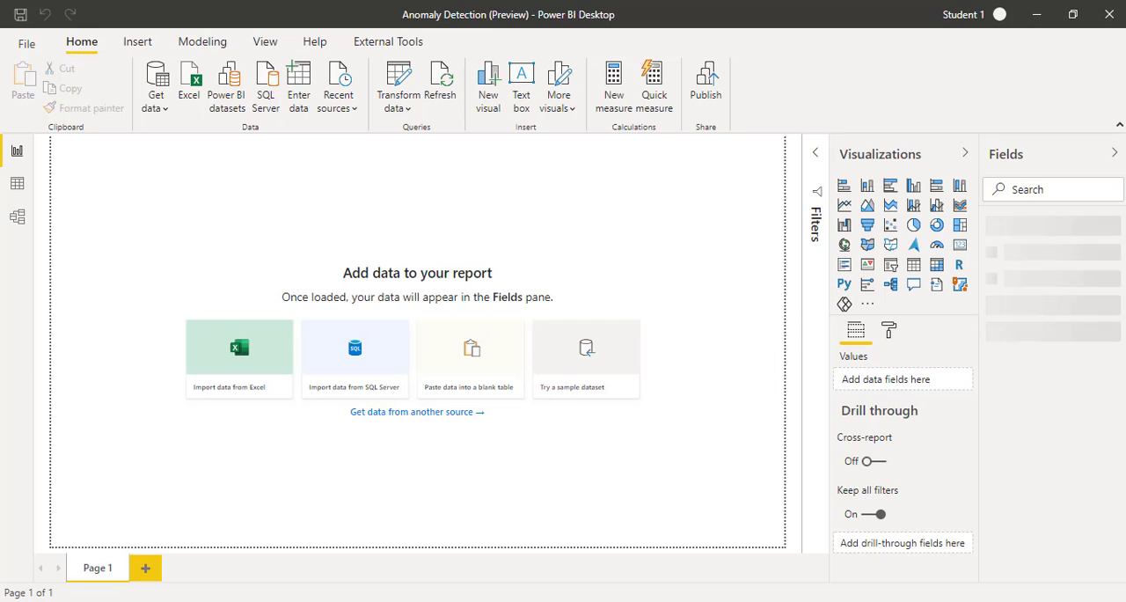
pyautogui.moveTo(1072, 206)
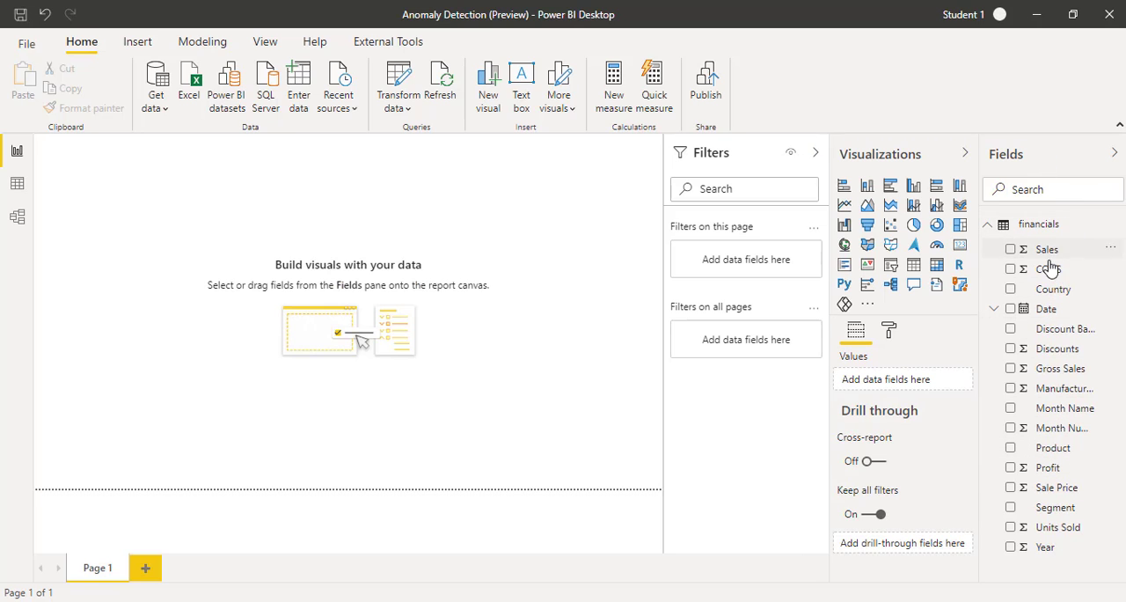
pyautogui.moveTo(1049, 250)
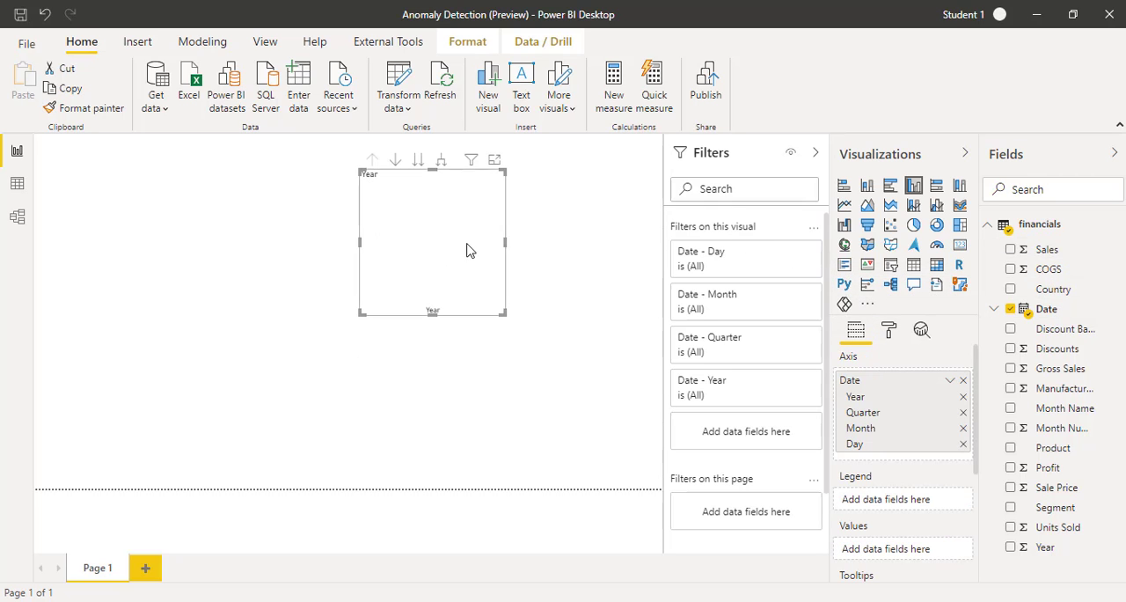
# Step: Switch the Date field in the Values well from Date Hierarchy to the plain Date
pyautogui.click(1010, 250)
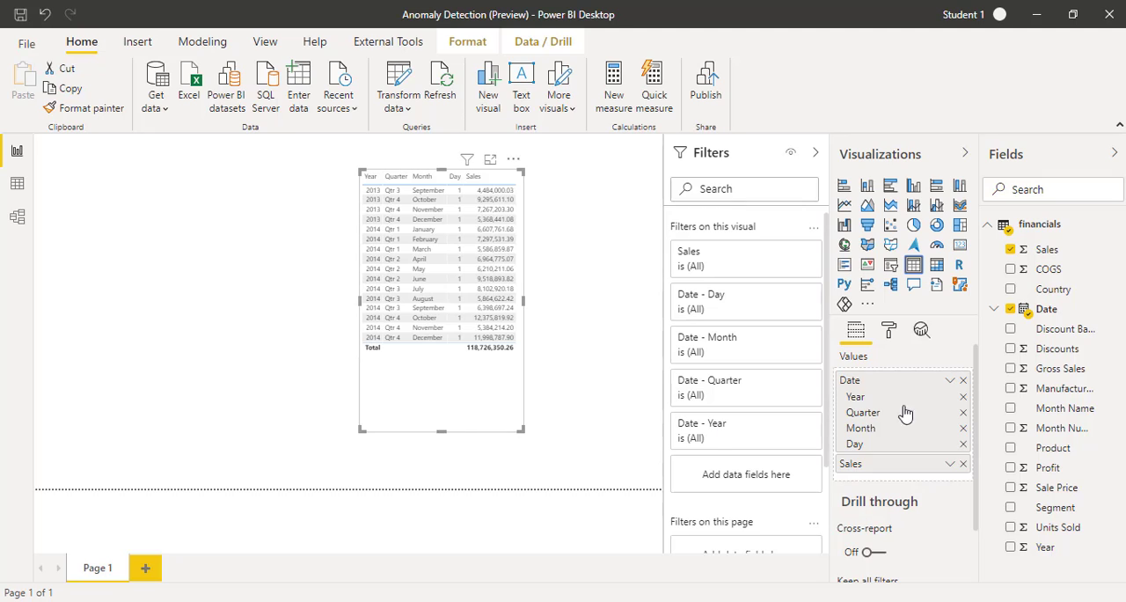
pyautogui.click(947, 381)
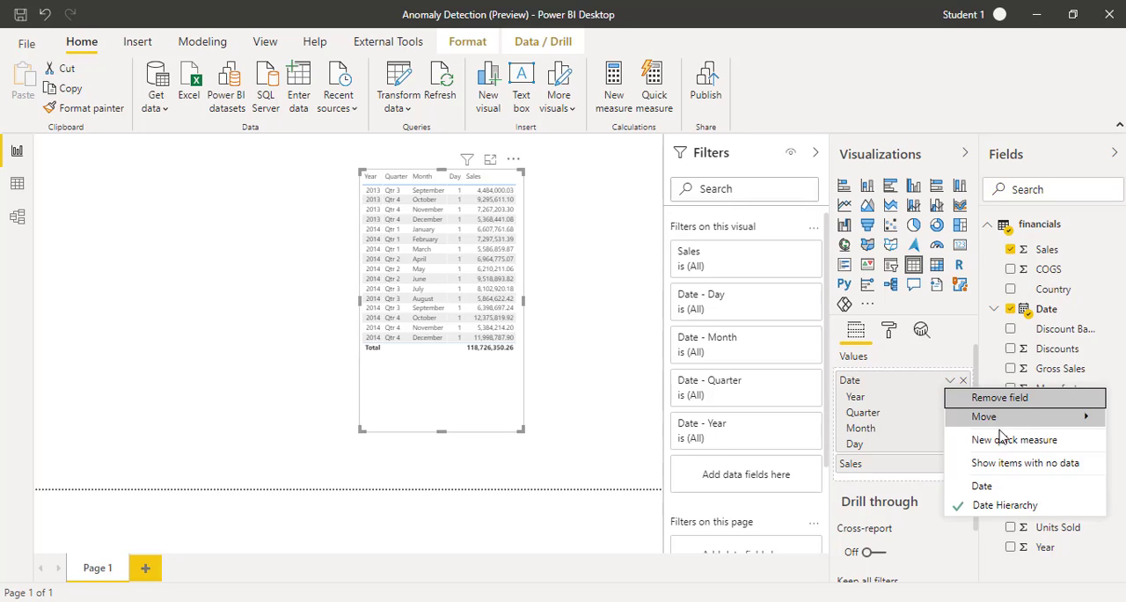
pyautogui.moveTo(996, 486)
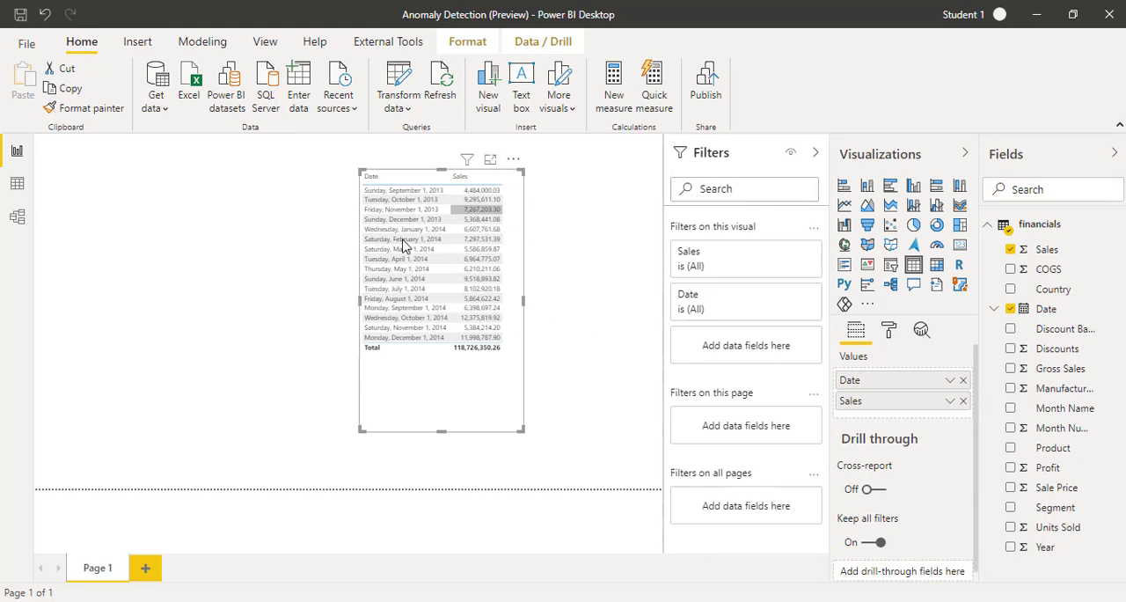
pyautogui.moveTo(845, 204)
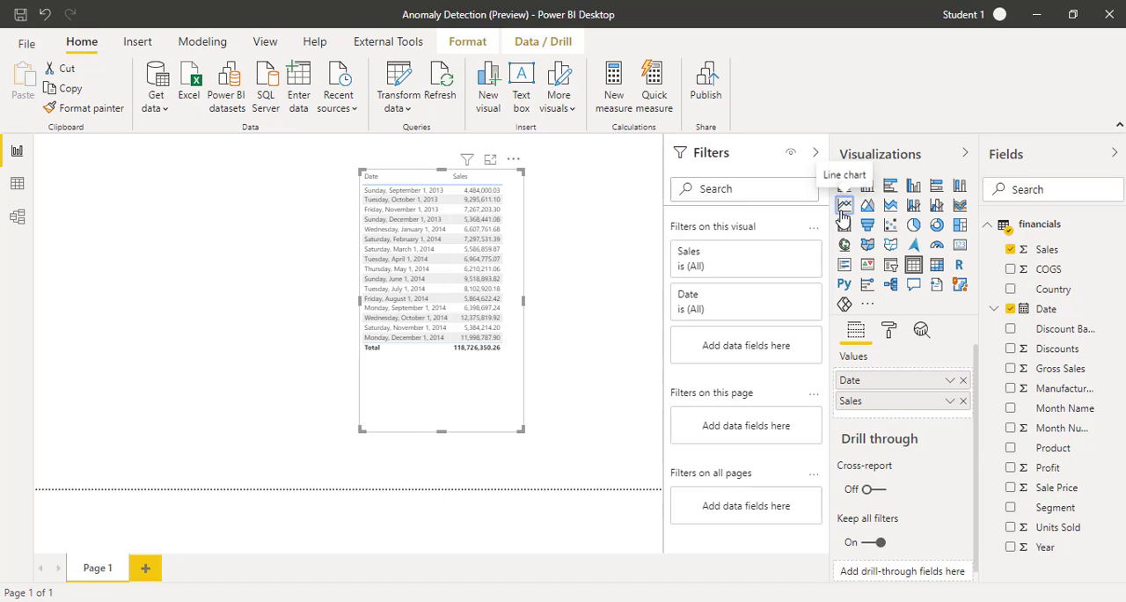
# Step: Convert the Sales by Date table into a line chart and widen it across the page
pyautogui.click(845, 204)
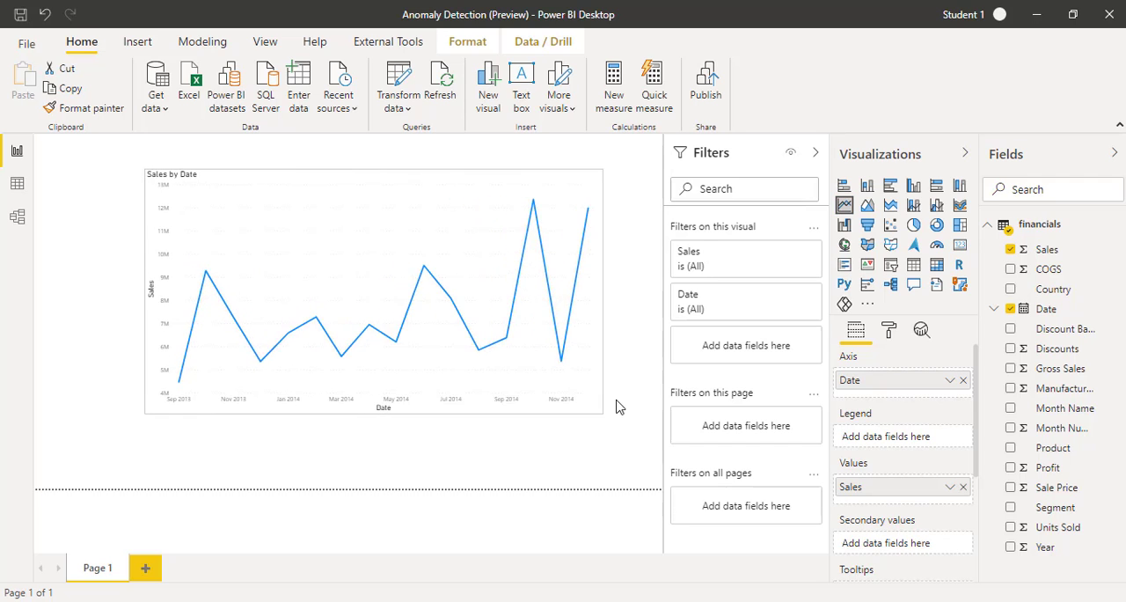
pyautogui.click(379, 291)
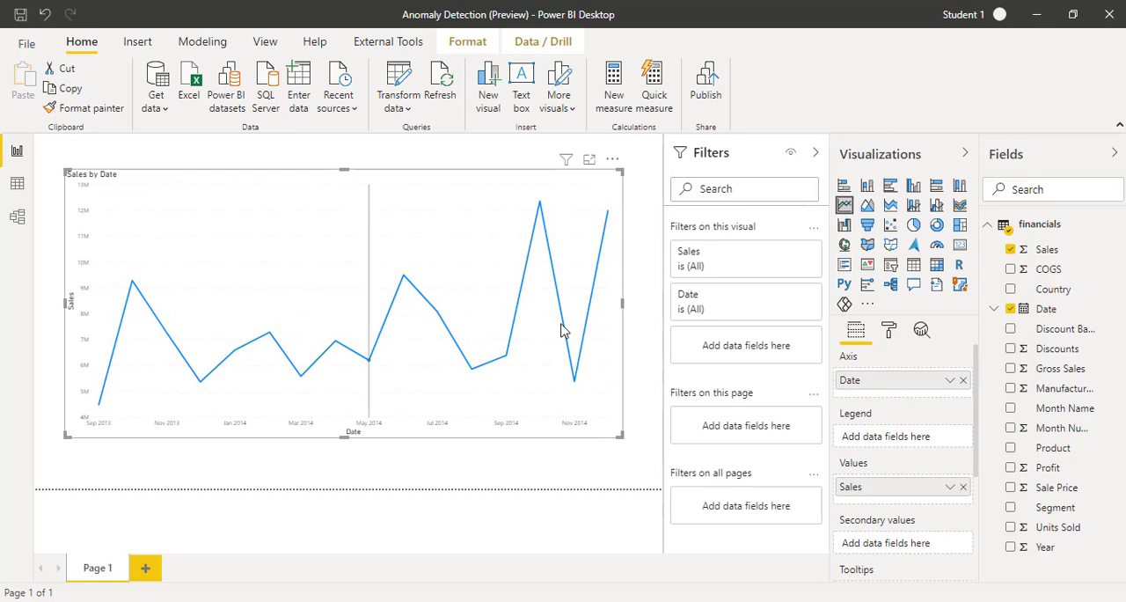
pyautogui.moveTo(616, 233)
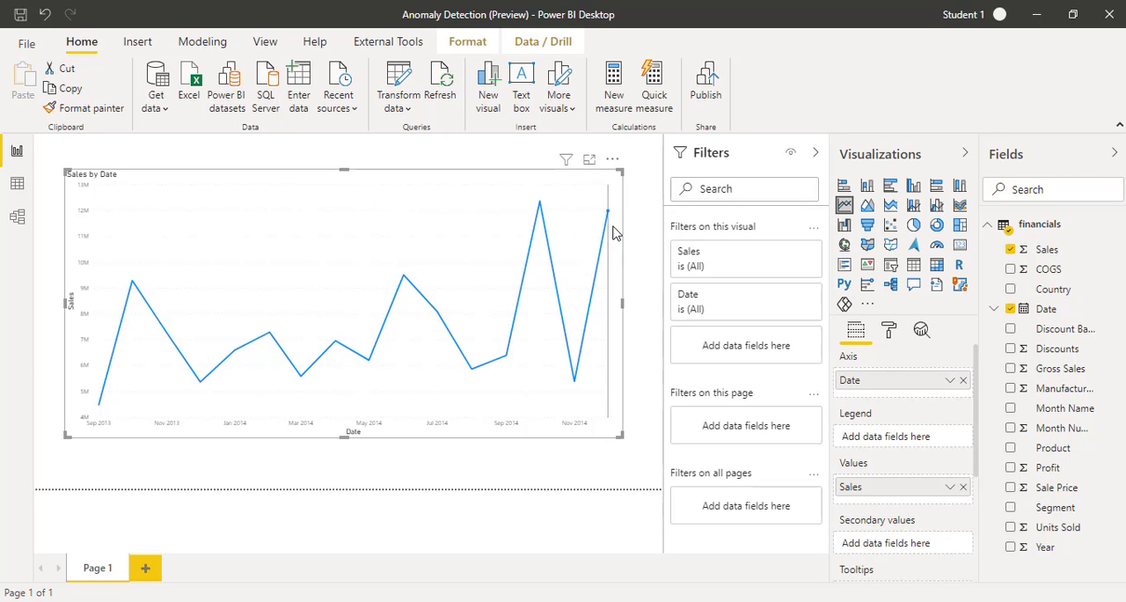
pyautogui.moveTo(945, 353)
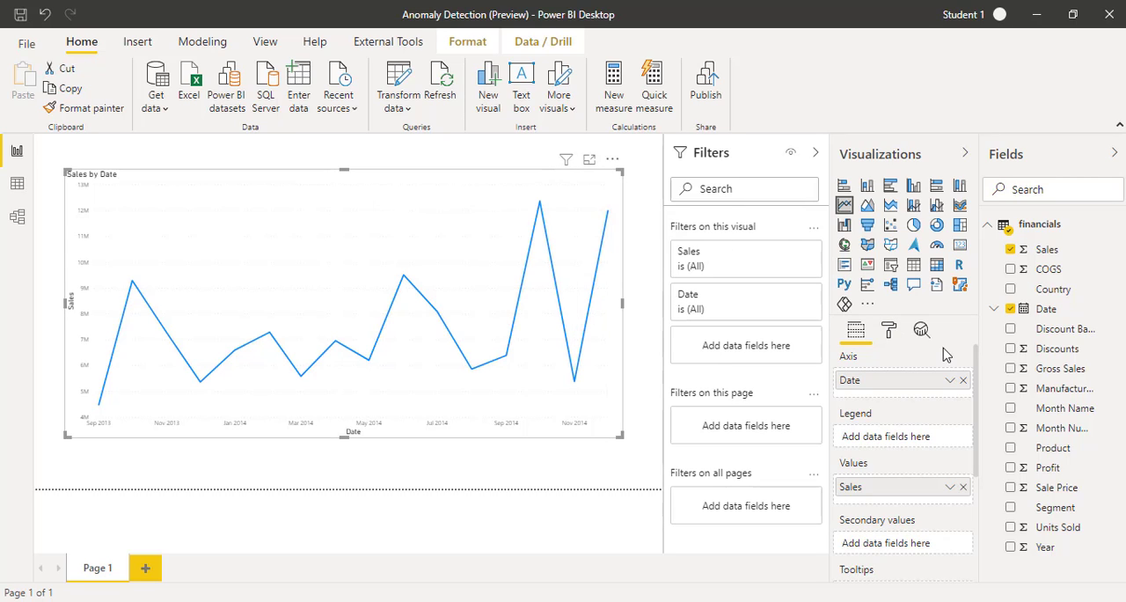
pyautogui.moveTo(923, 330)
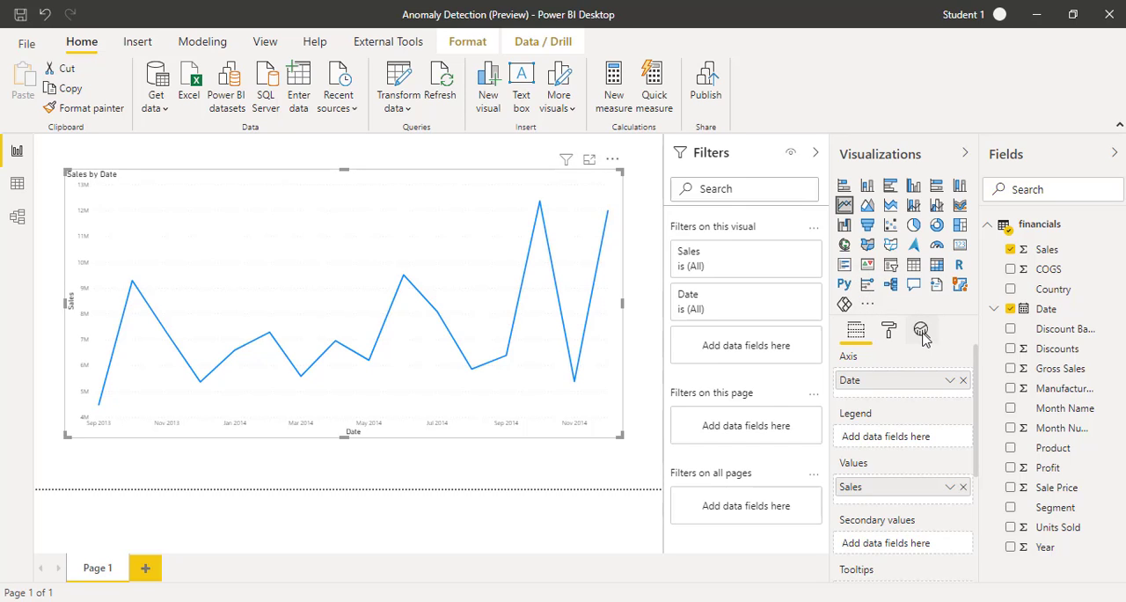
# Step: Add Find anomalies from the Analytics pane, giving an expected-range band at 70% sensitivity
pyautogui.click(922, 331)
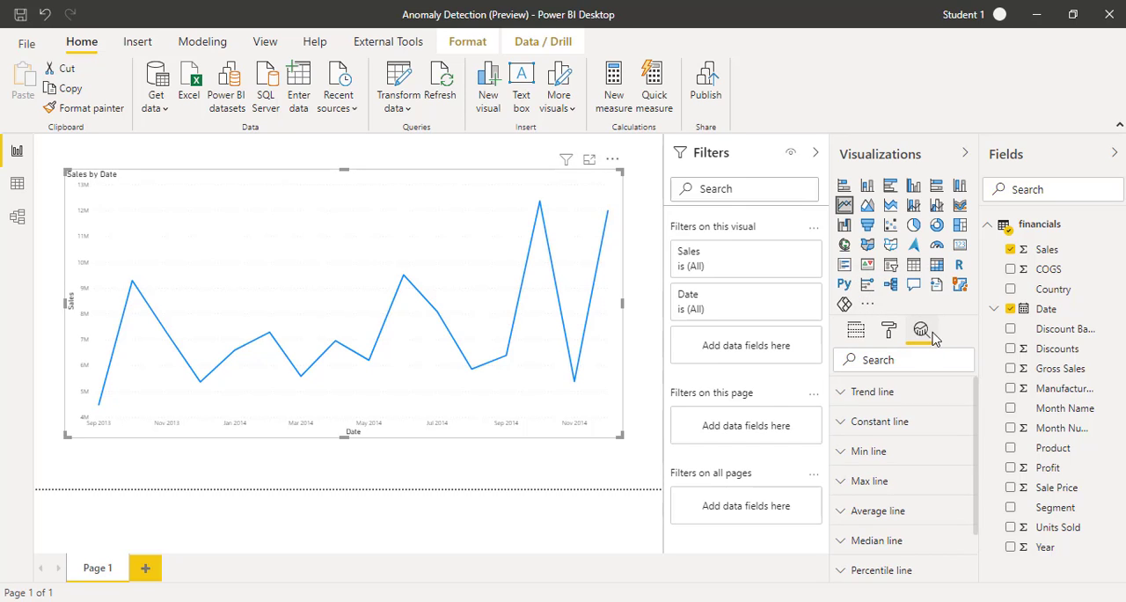
pyautogui.scroll(-3)
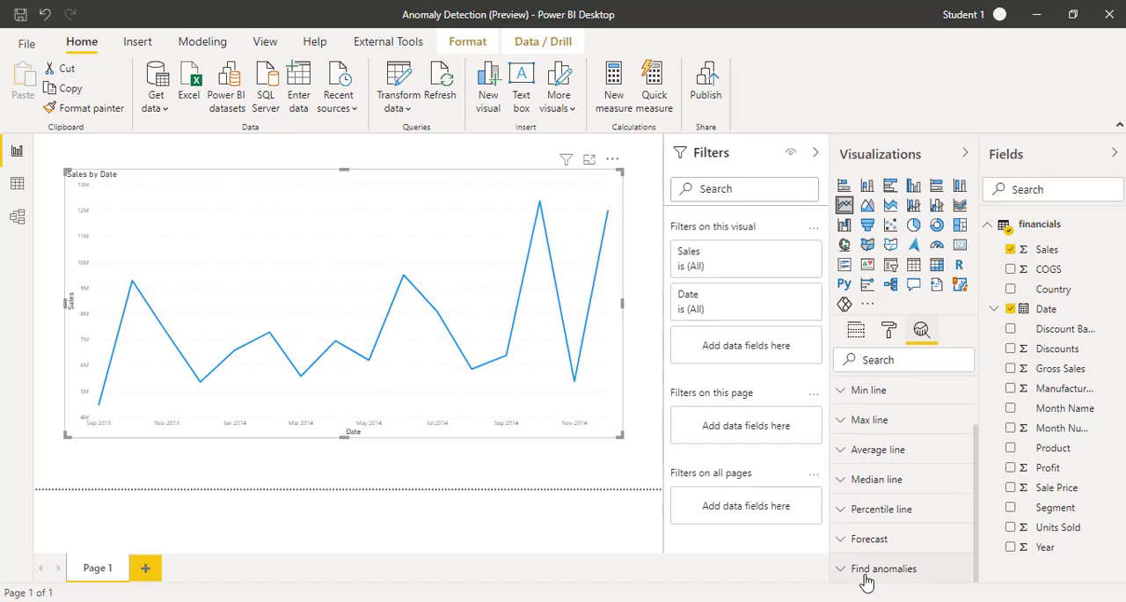
pyautogui.moveTo(880, 568)
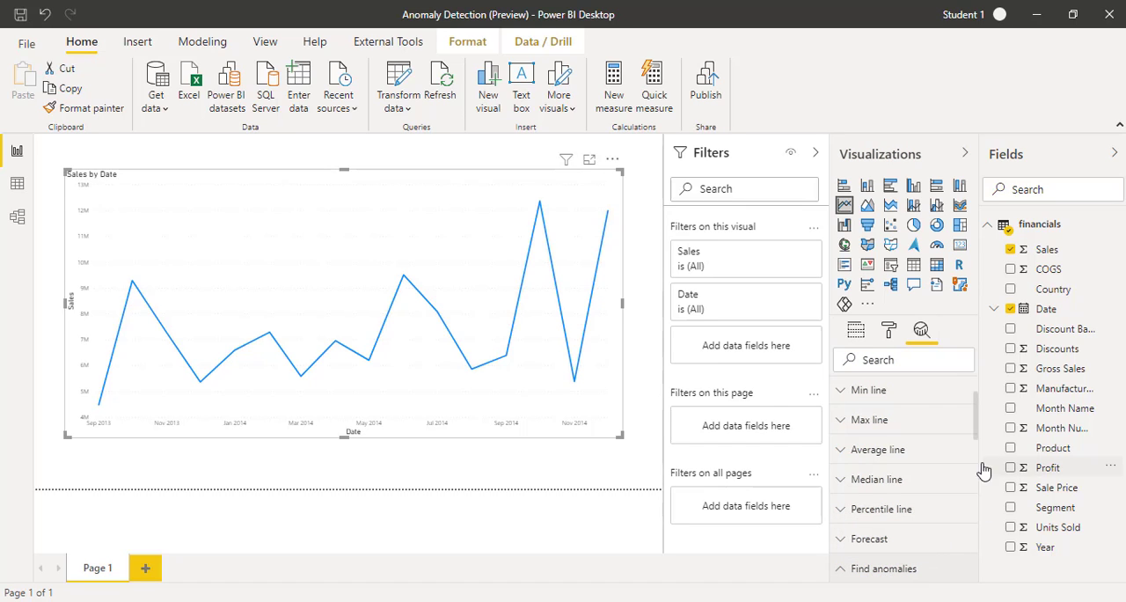
pyautogui.click(882, 568)
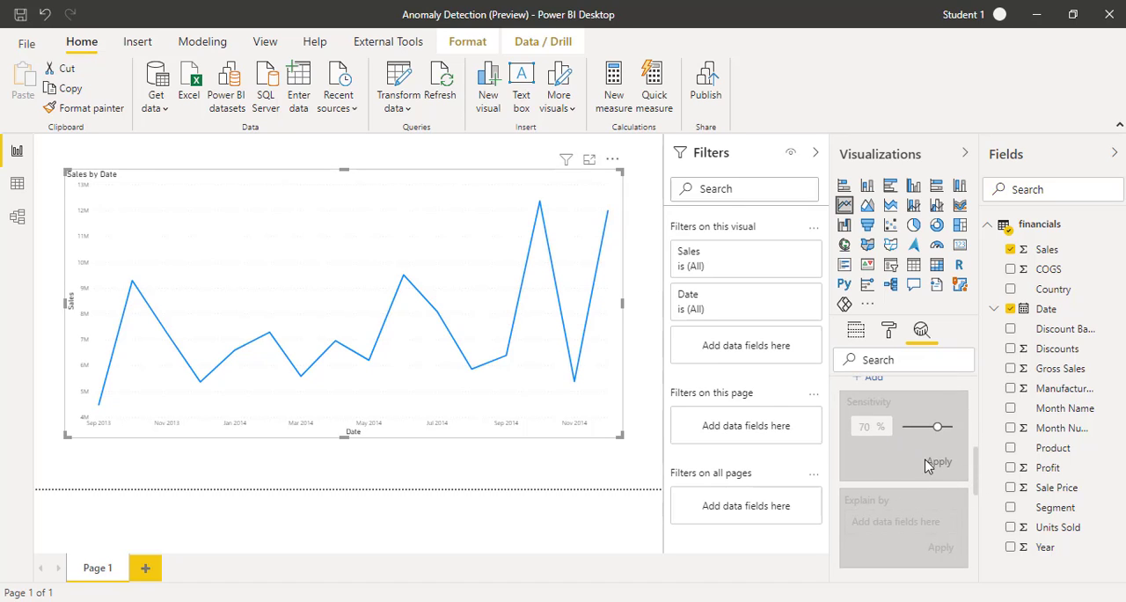
pyautogui.moveTo(994, 454)
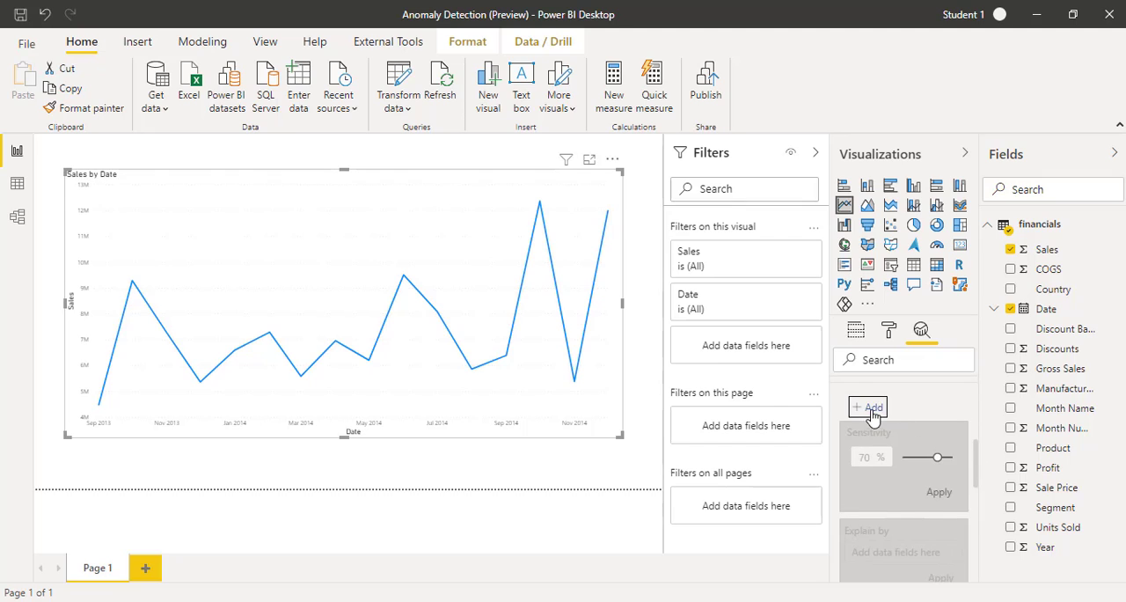
pyautogui.click(868, 408)
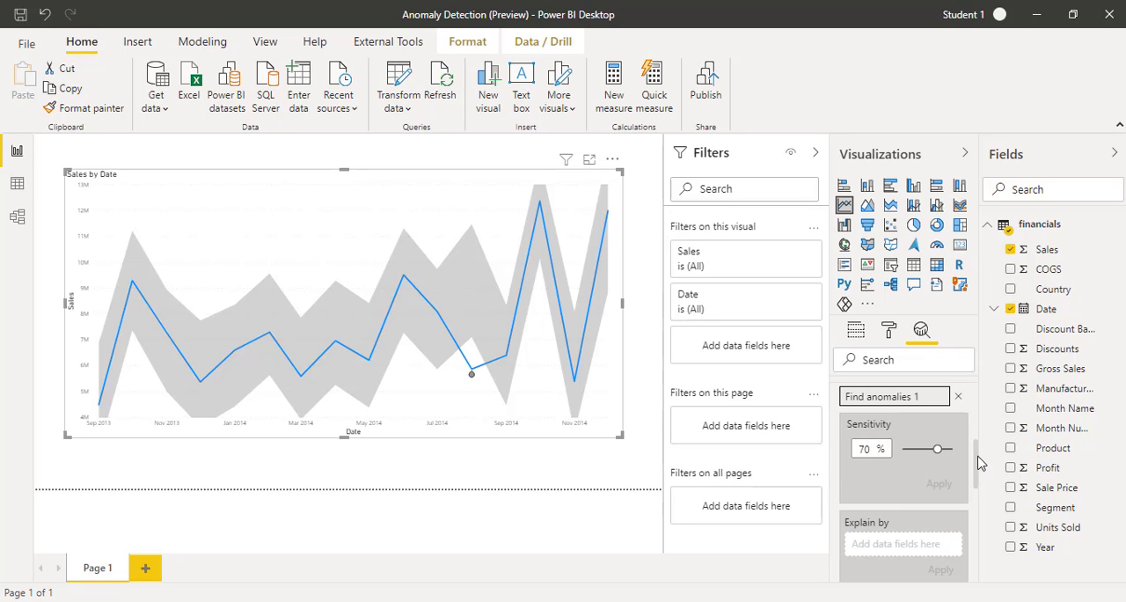
# Step: Keep the circle anomaly shape and raise the anomaly marker size to 7
pyautogui.scroll(-3)
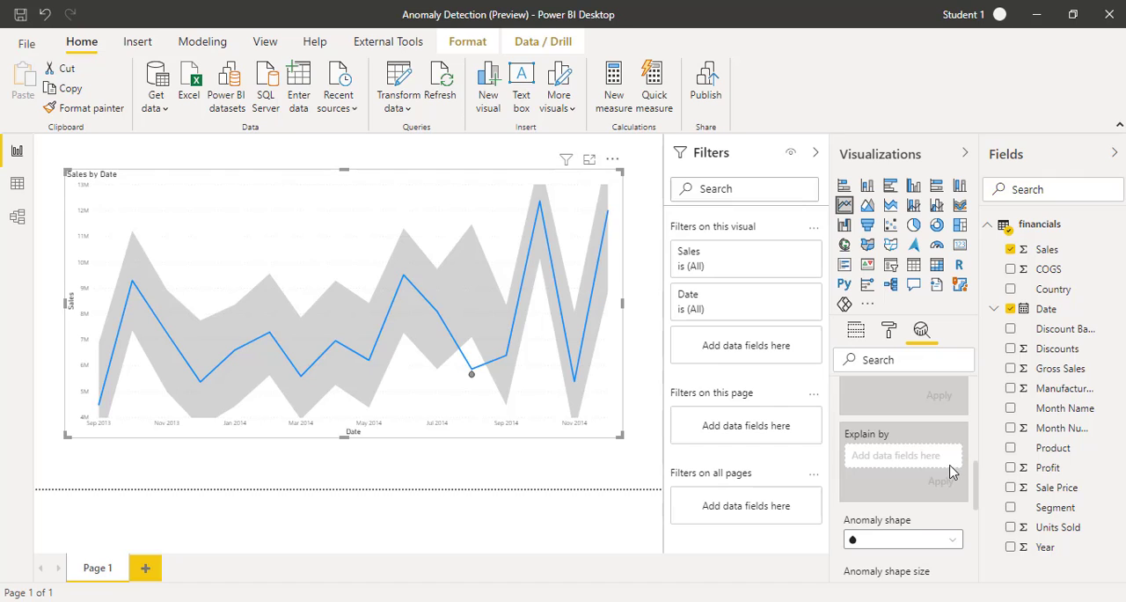
pyautogui.scroll(-3)
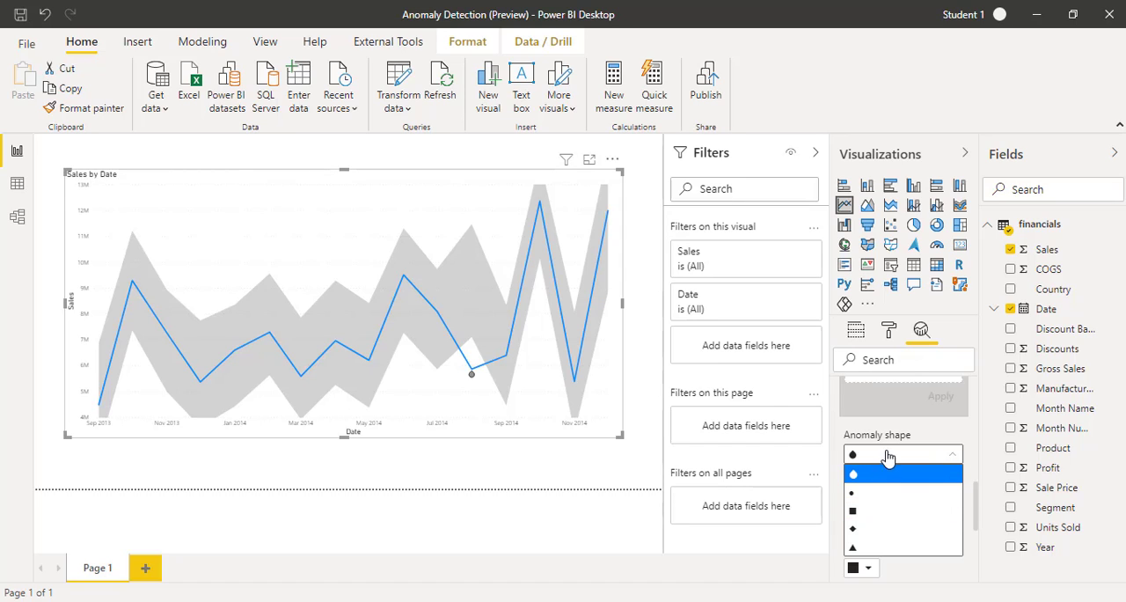
pyautogui.click(852, 471)
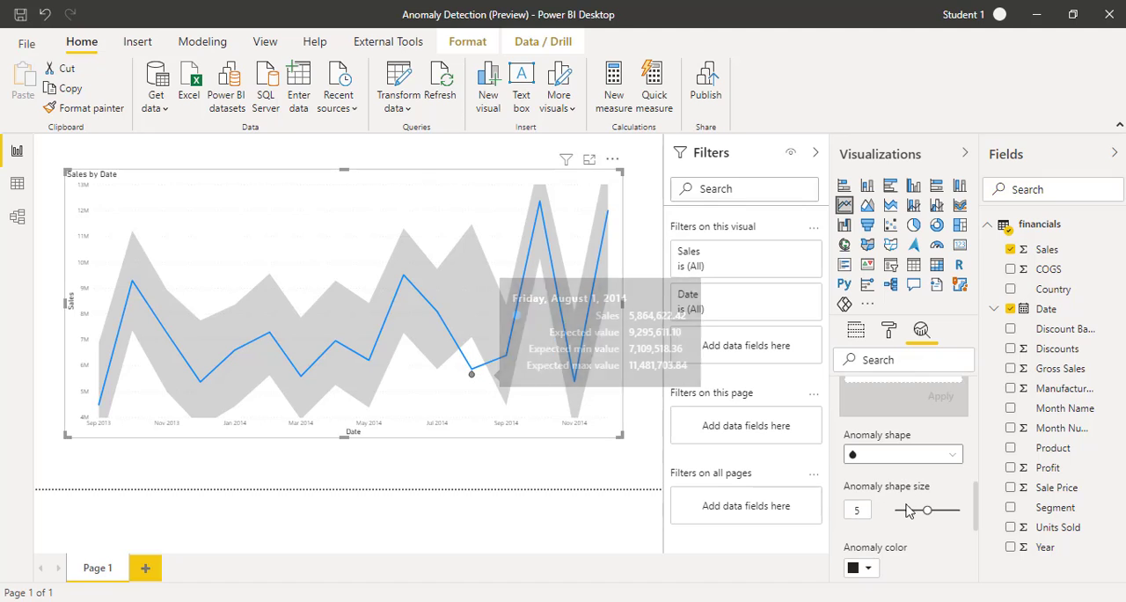
pyautogui.moveTo(926, 510); pyautogui.dragTo(951, 510)
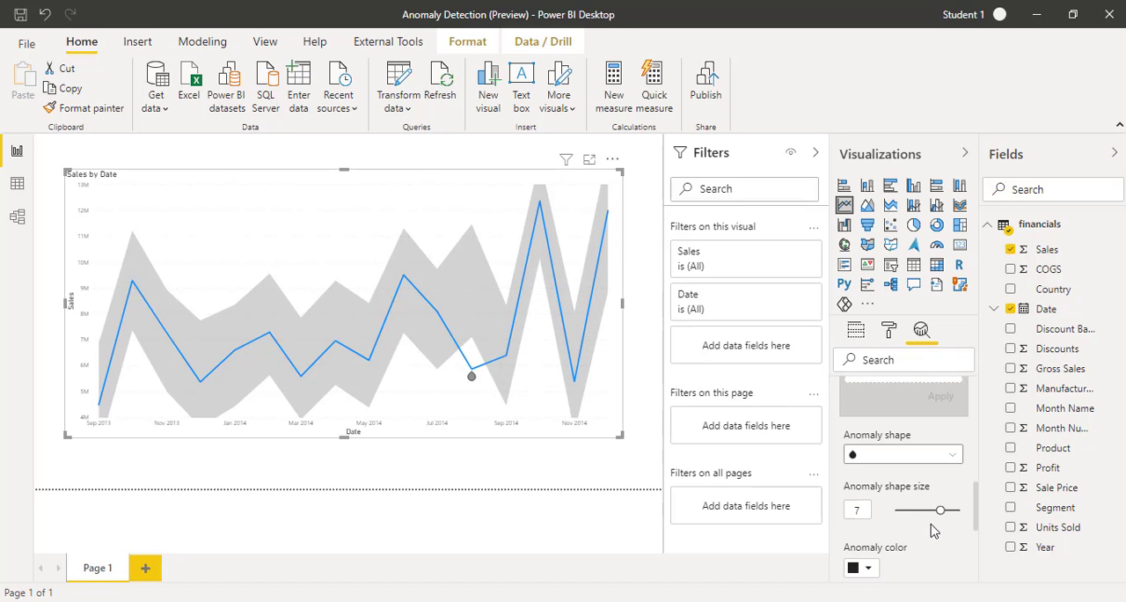
pyautogui.moveTo(979, 504)
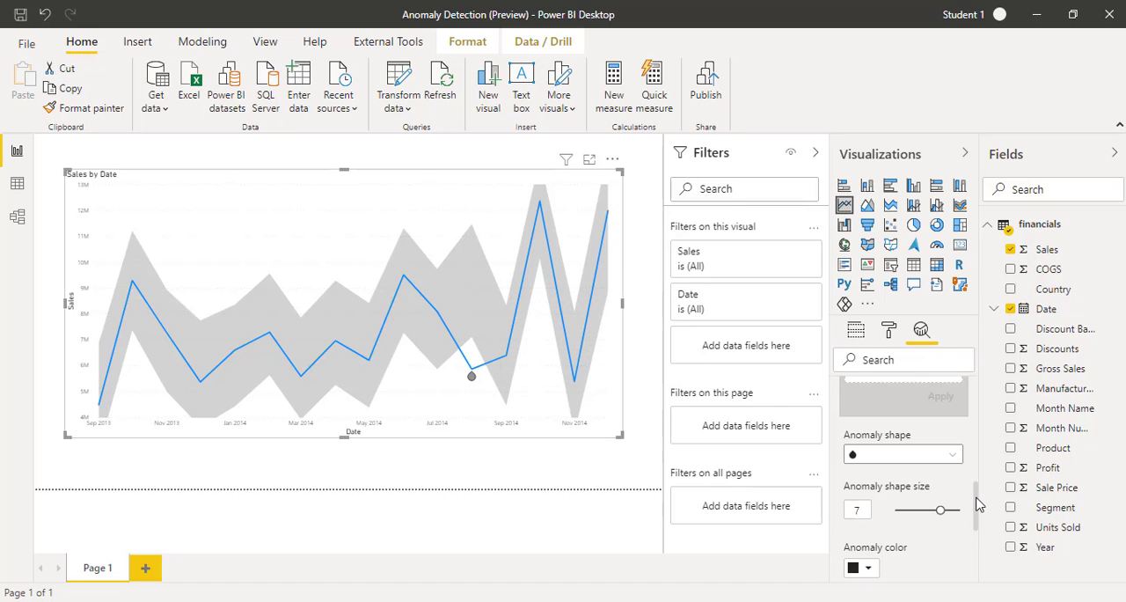
pyautogui.scroll(-3)
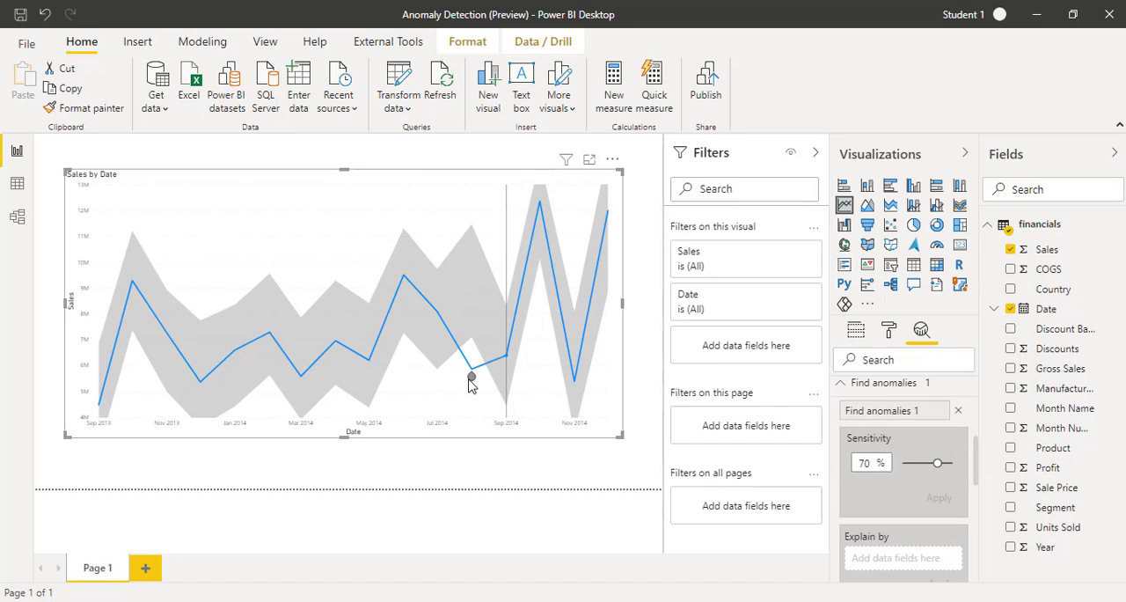
pyautogui.moveTo(472, 376)
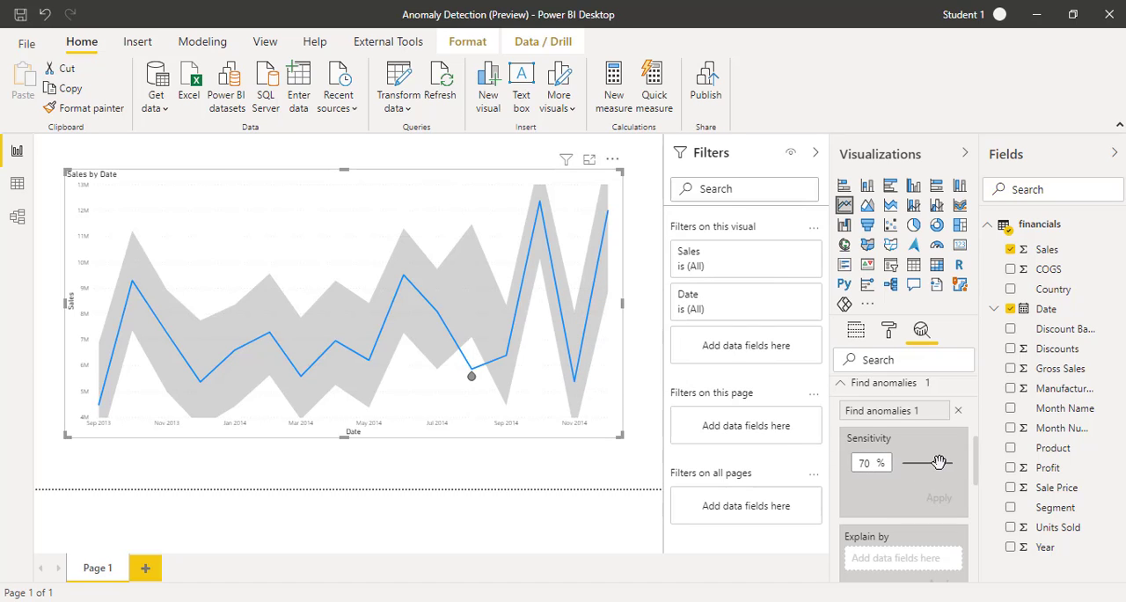
# Step: Raise anomaly sensitivity from 70% to 85%, flagging a second anomaly point
pyautogui.moveTo(925, 461); pyautogui.dragTo(947, 461)
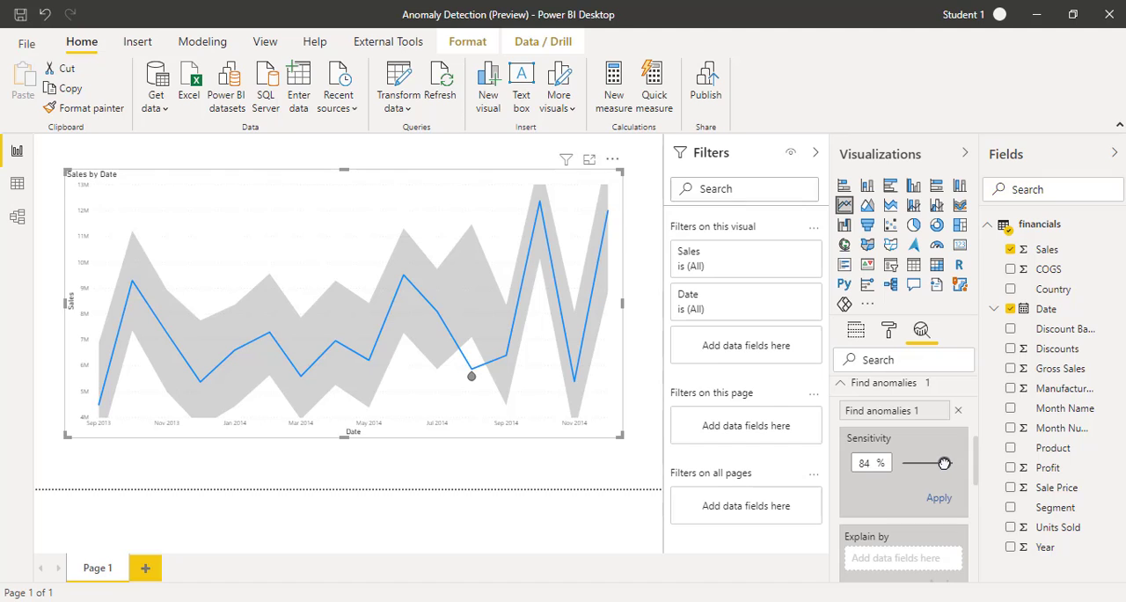
pyautogui.moveTo(943, 463); pyautogui.dragTo(954, 463)
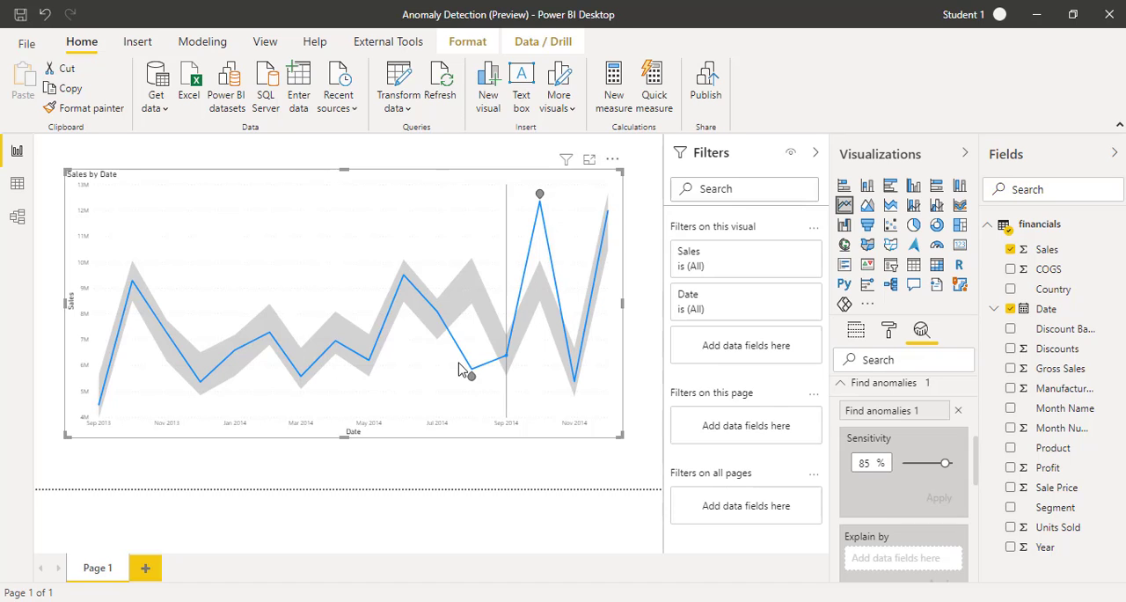
pyautogui.moveTo(539, 196)
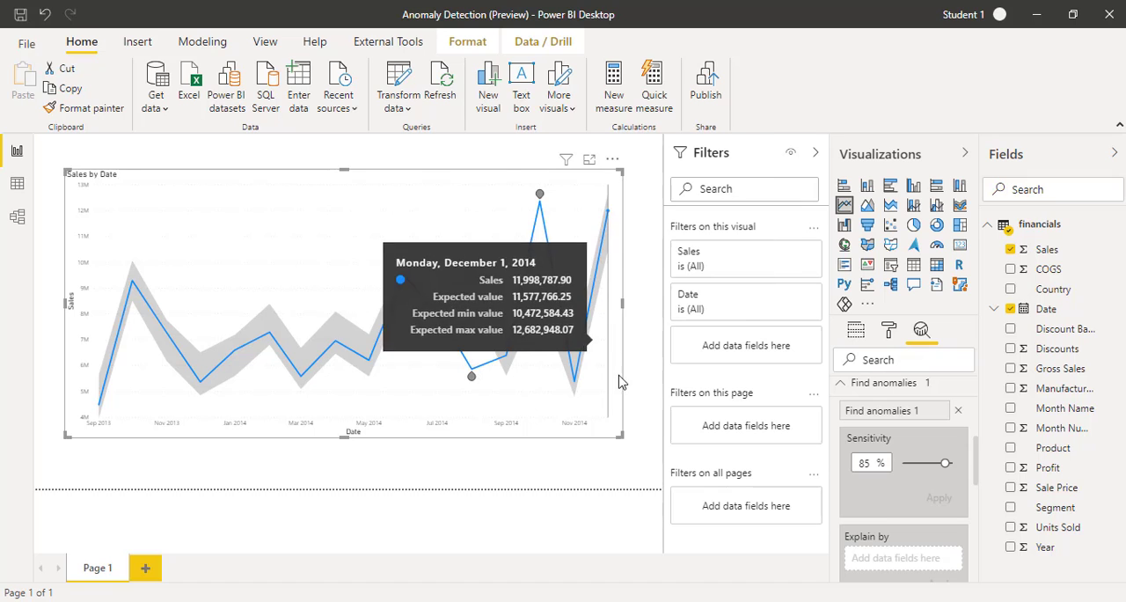
pyautogui.moveTo(631, 376)
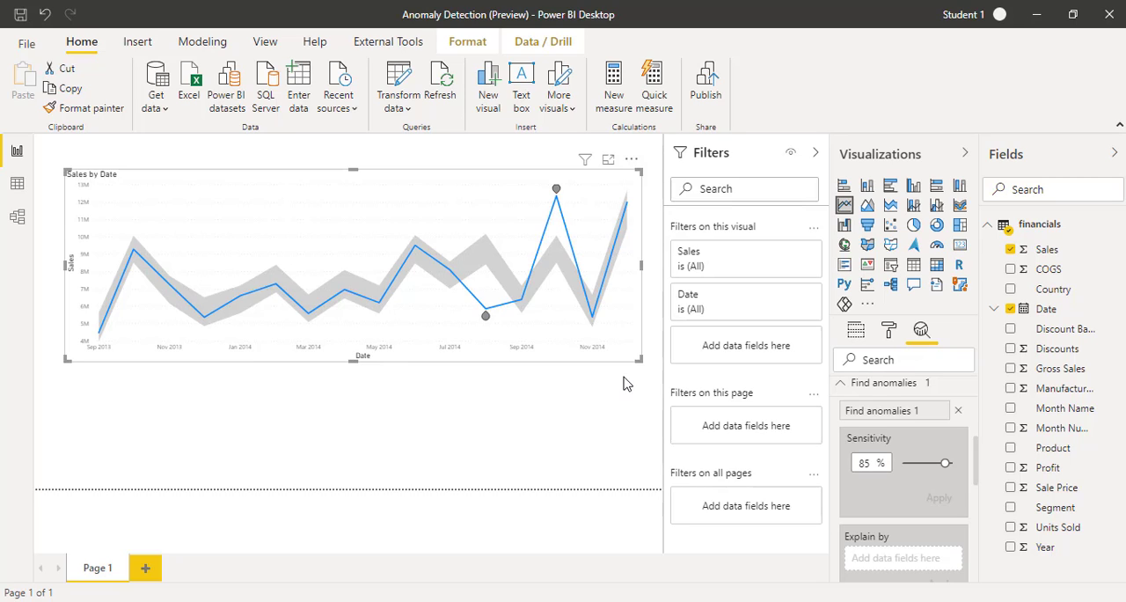
pyautogui.moveTo(802, 474)
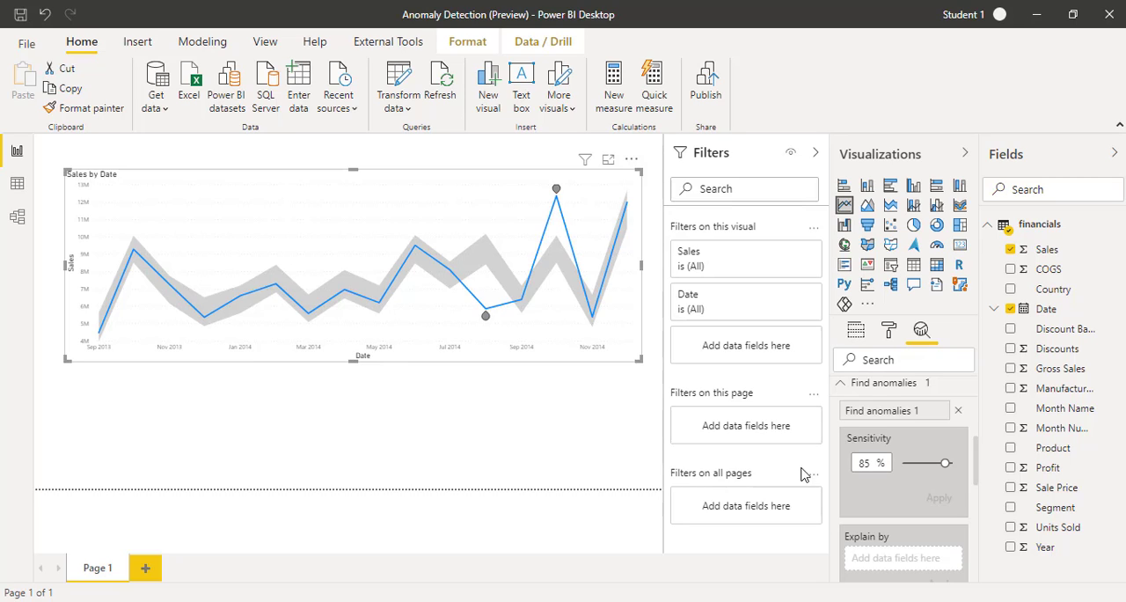
pyautogui.moveTo(982, 479)
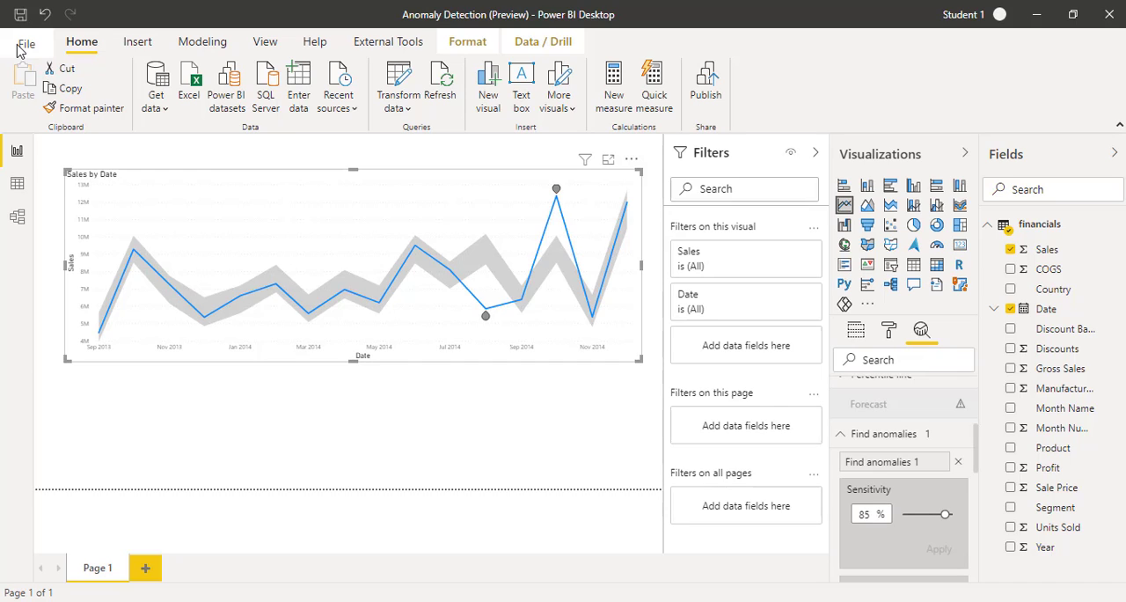
pyautogui.moveTo(538, 408)
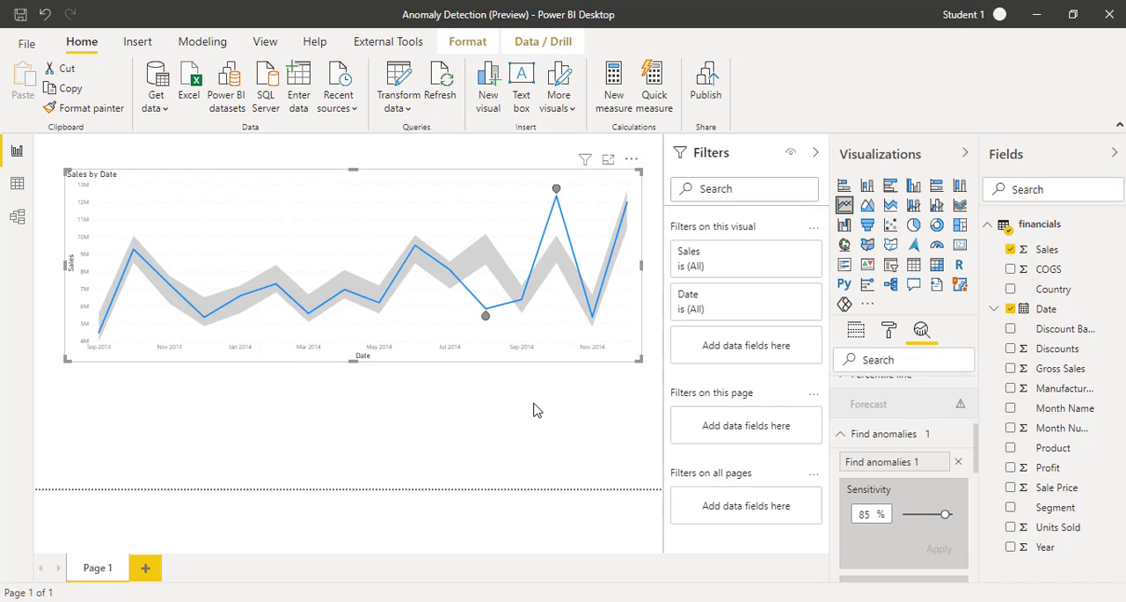